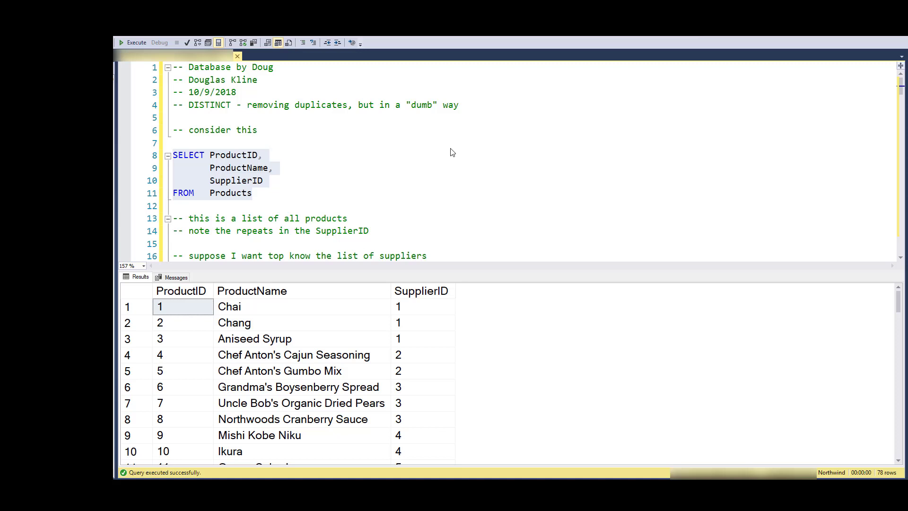
mouse_move(219, 105)
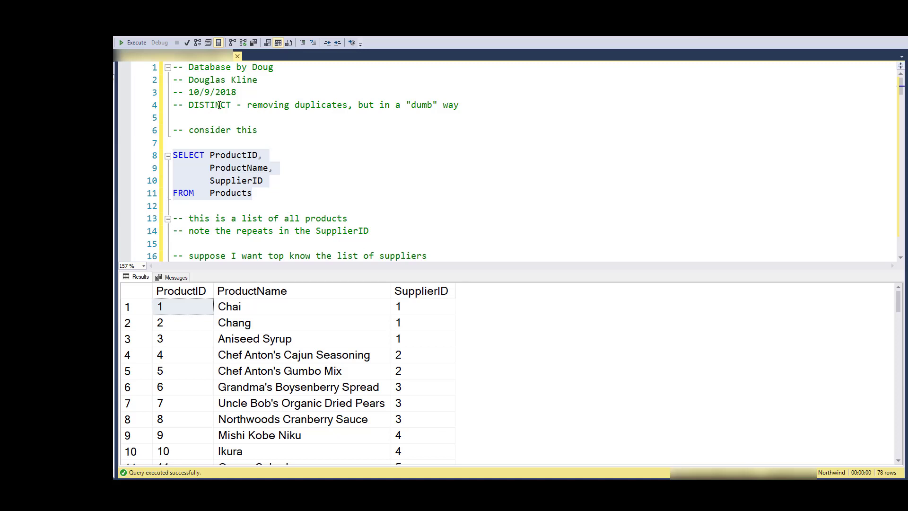
Run SELECT SupplierID FROM Products and highlight the SupplierID result column.
double_click(209, 105)
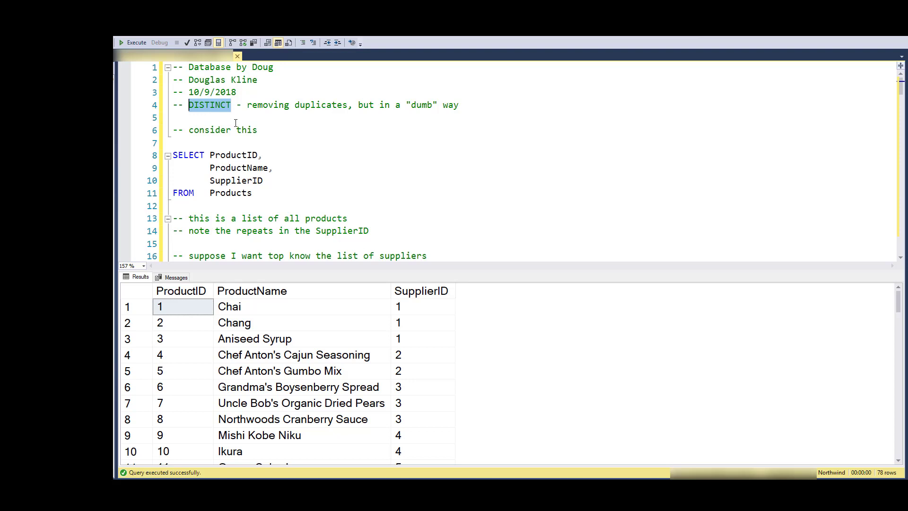
mouse_move(318, 126)
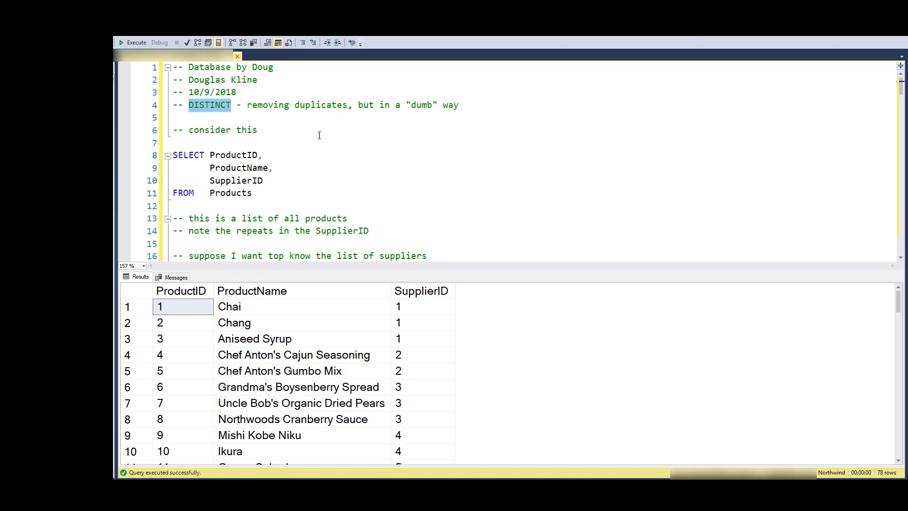
mouse_move(272, 195)
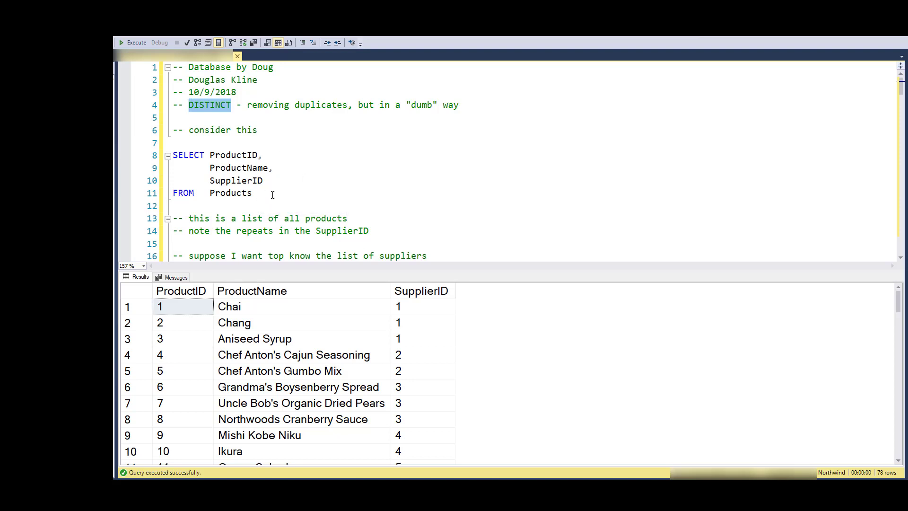
drag(173, 154, 252, 193)
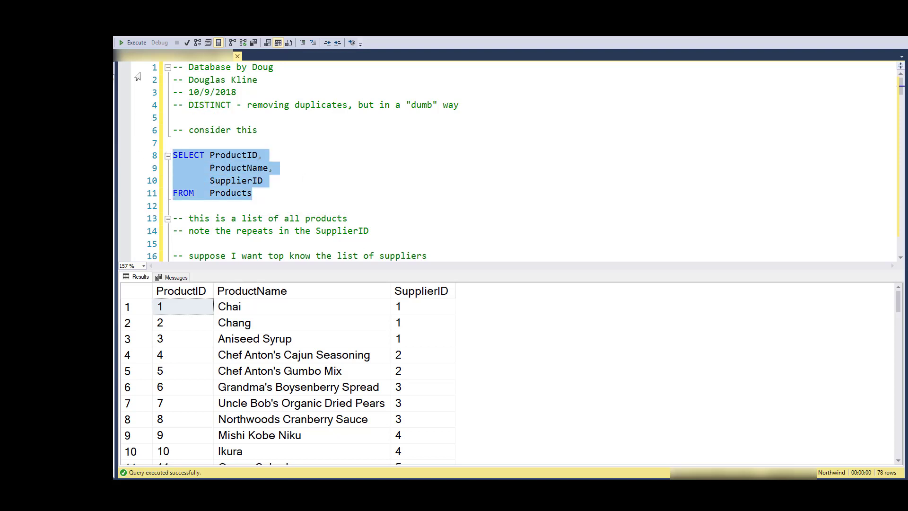
mouse_move(284, 206)
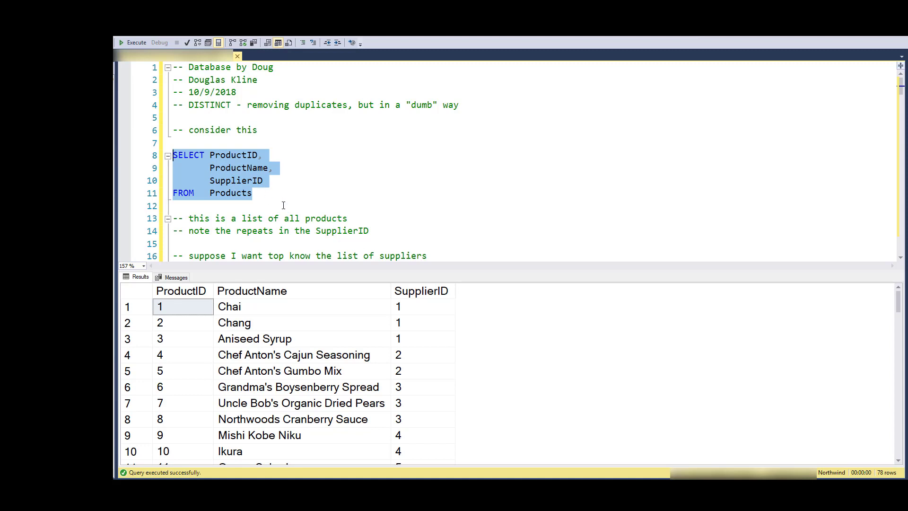
mouse_move(239, 155)
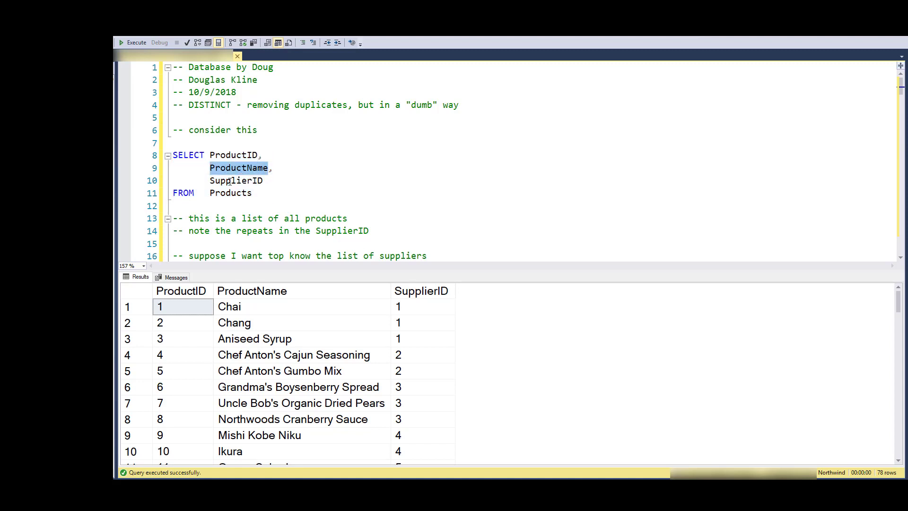
double_click(236, 180)
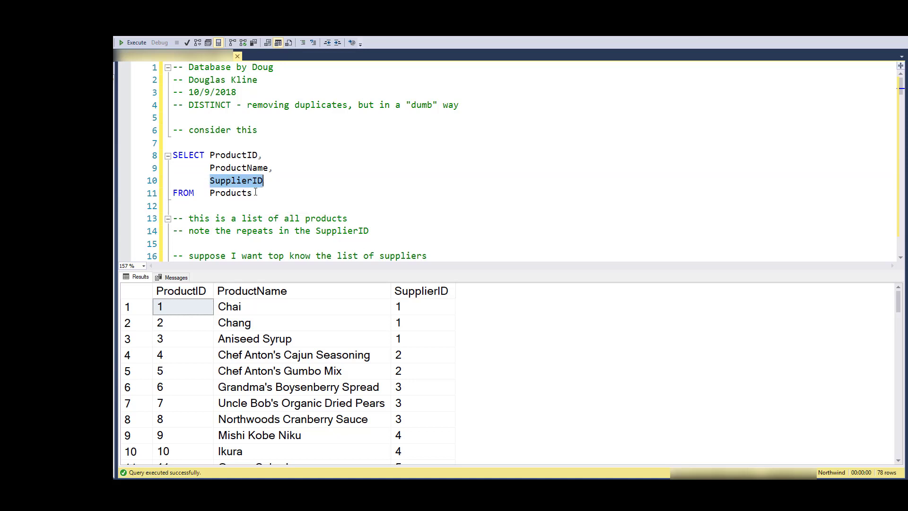
mouse_move(420, 319)
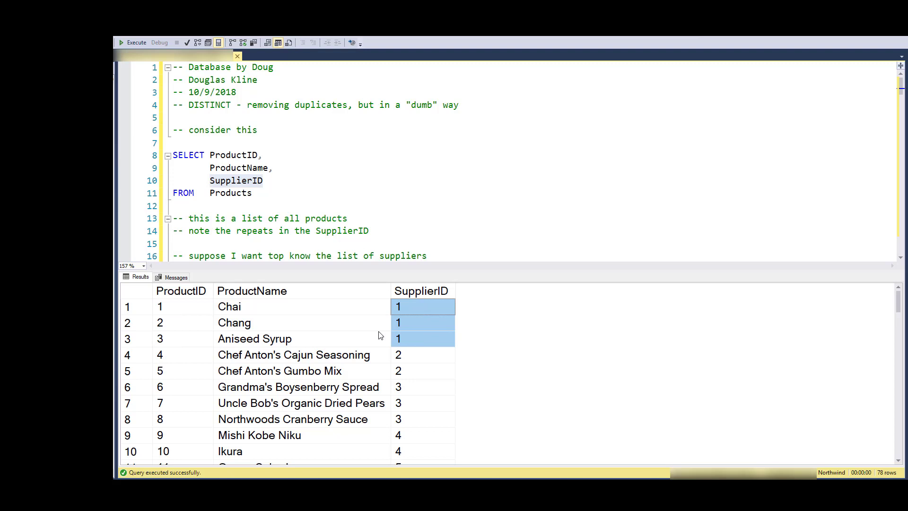
mouse_move(421, 295)
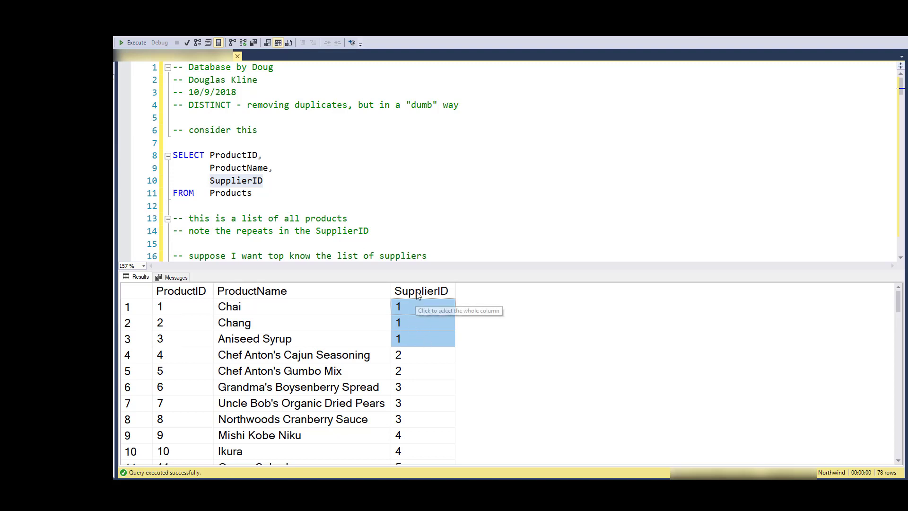
click(421, 291)
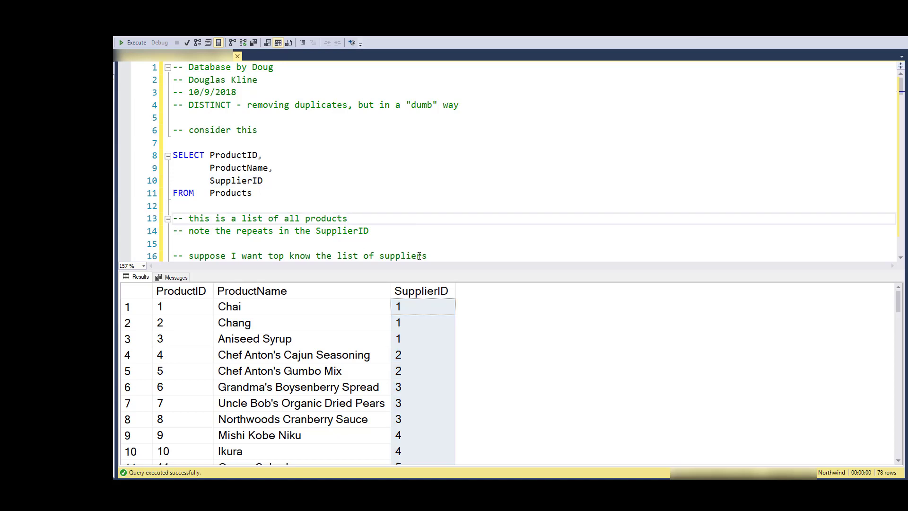
Scroll the 78-row results and mark repeated supplier ID 1 and 2 rows.
scroll(down, 3)
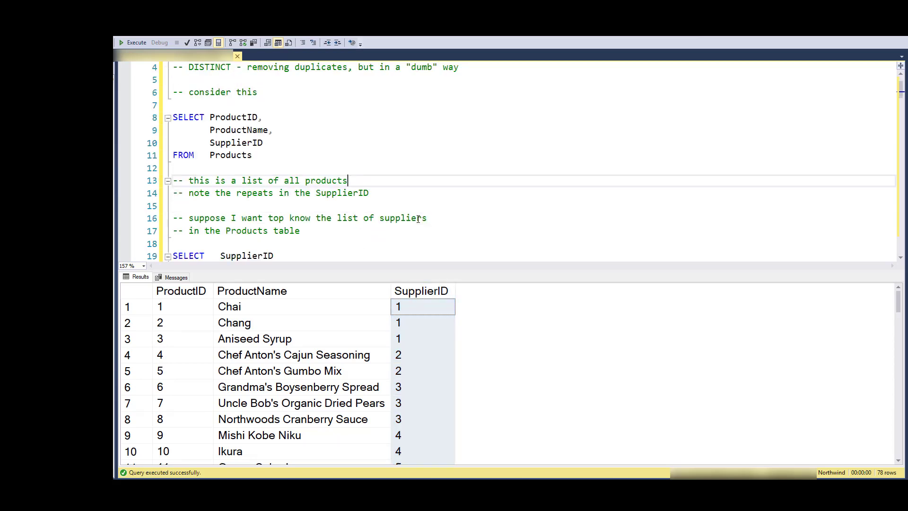
scroll(down, 3)
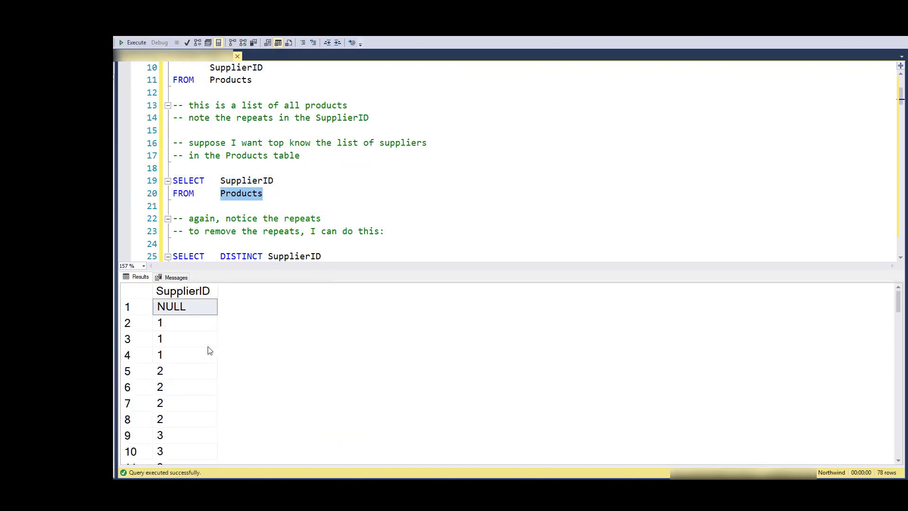
click(184, 323)
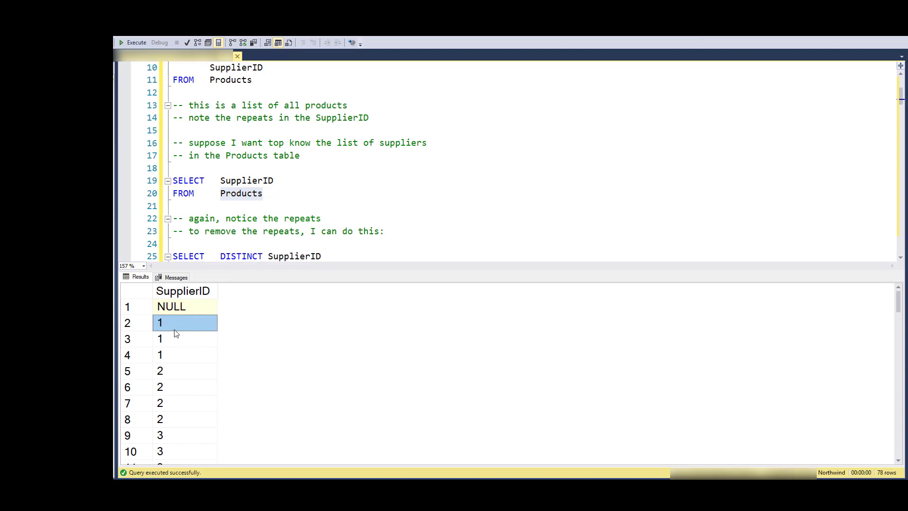
mouse_move(186, 325)
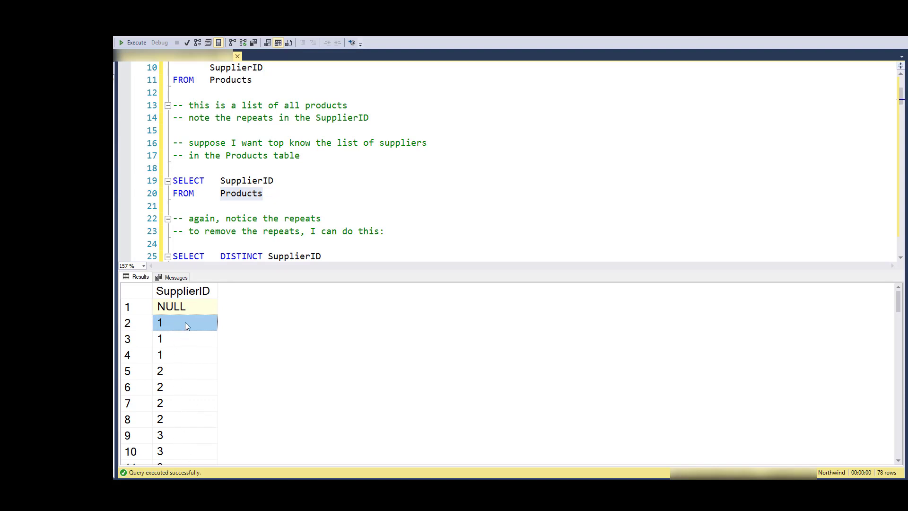
click(177, 354)
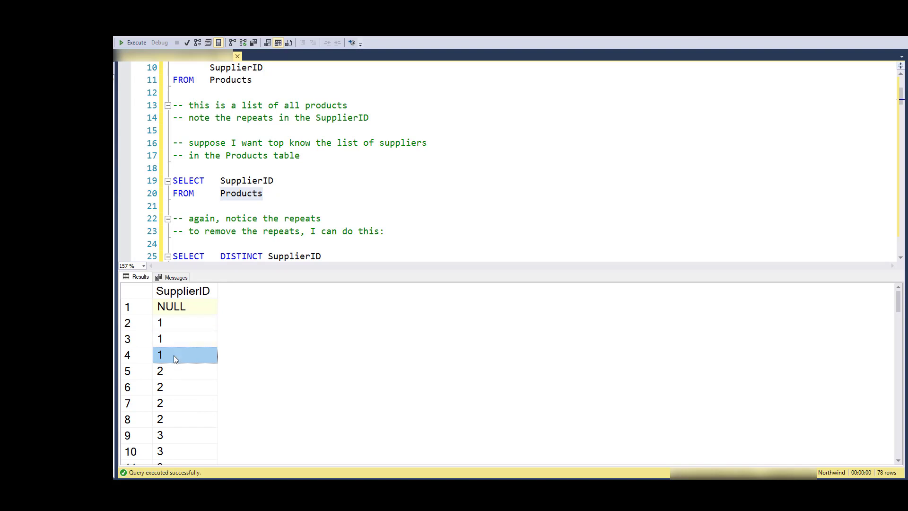
click(185, 419)
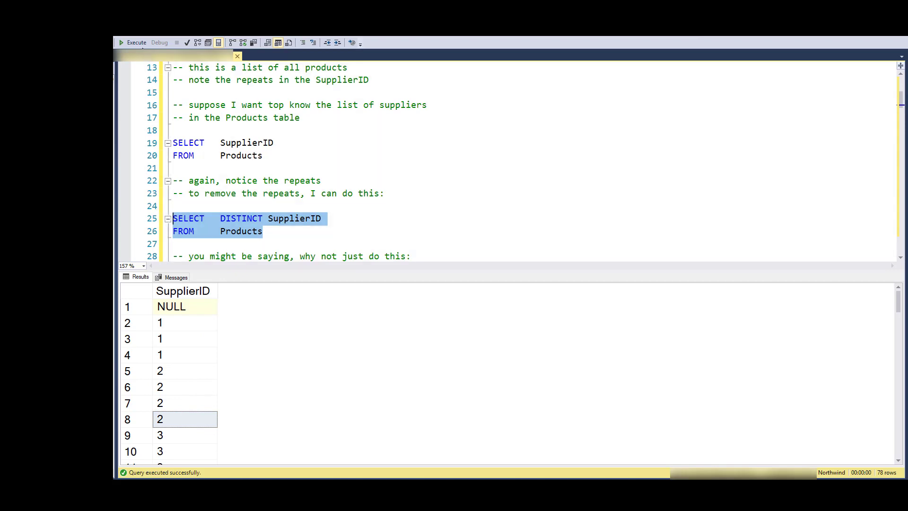
Run SELECT DISTINCT SupplierID FROM Products and point out the NULL and supplier 5 rows.
click(132, 42)
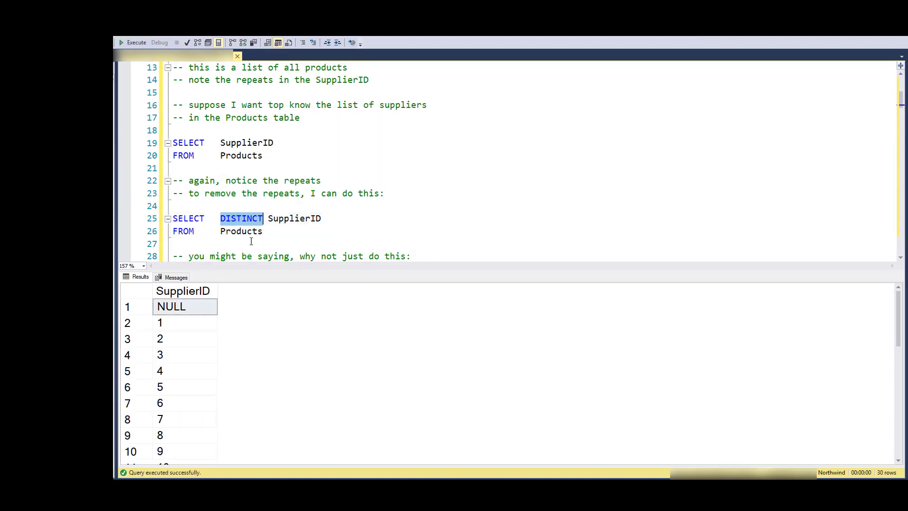
mouse_move(278, 218)
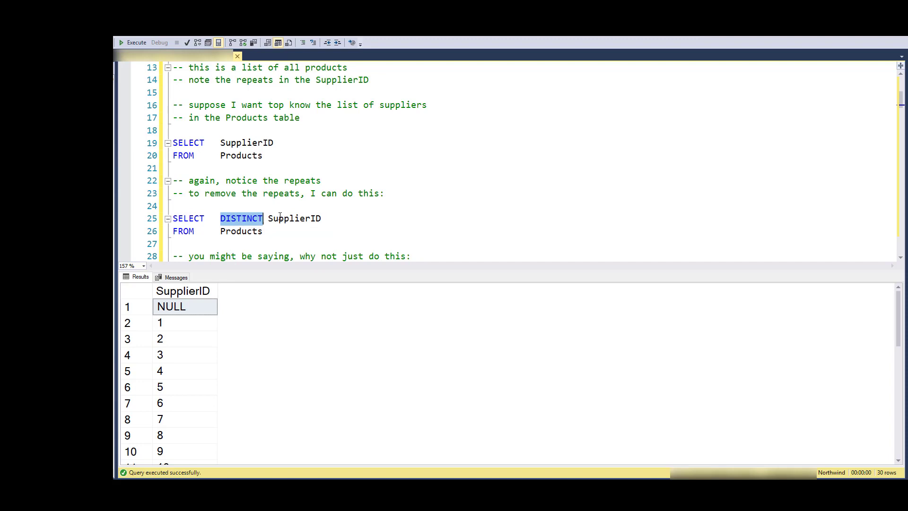
mouse_move(221, 224)
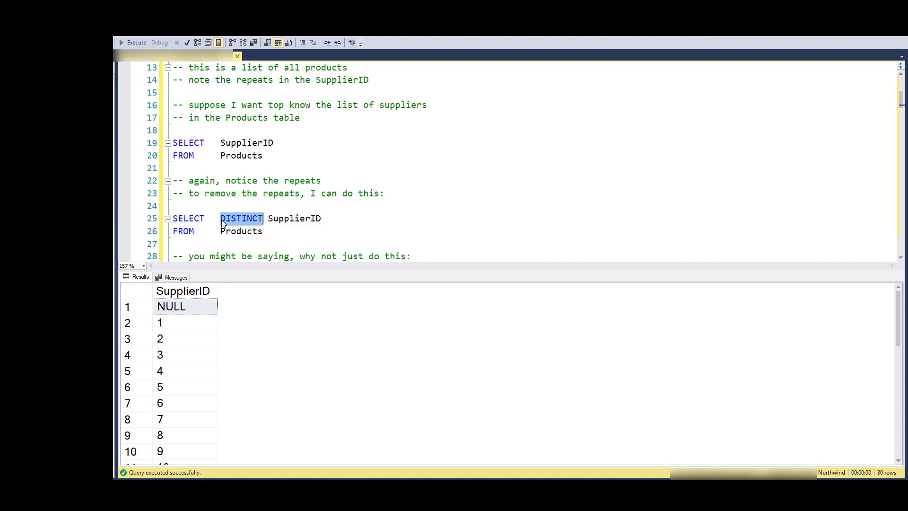
mouse_move(308, 218)
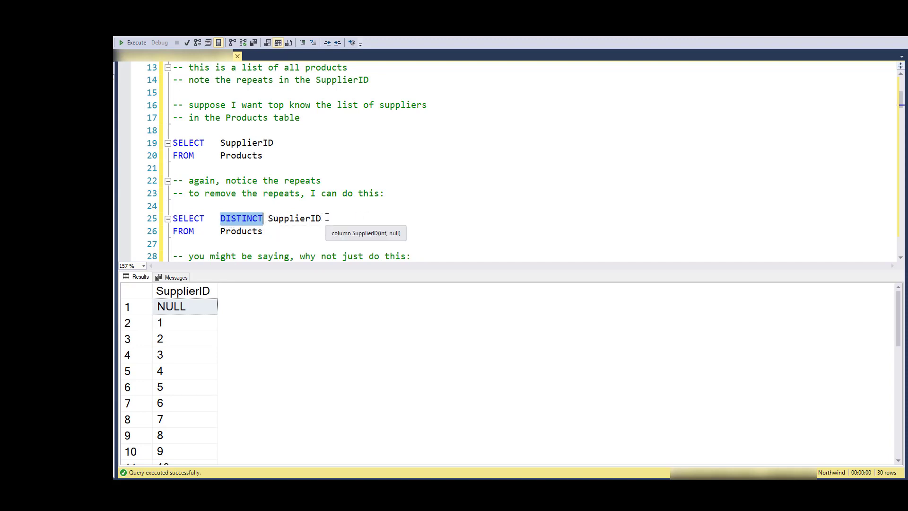
mouse_move(324, 218)
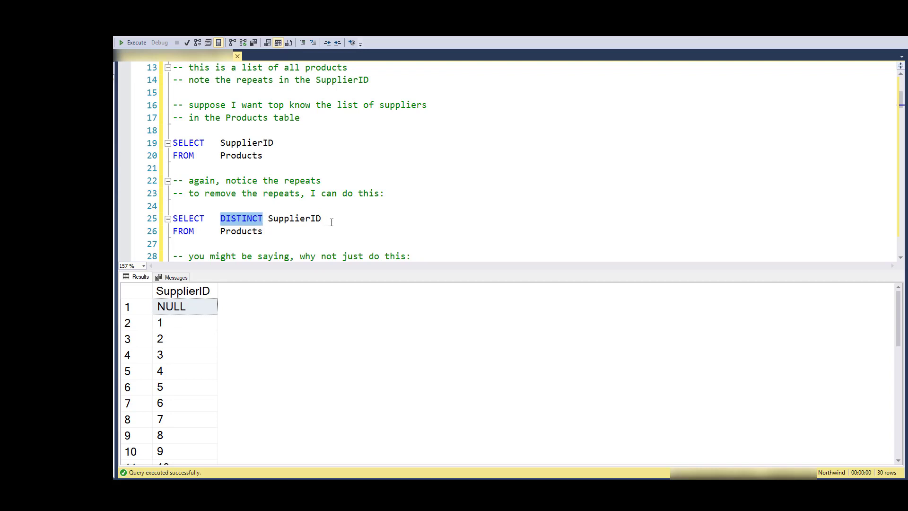
click(184, 307)
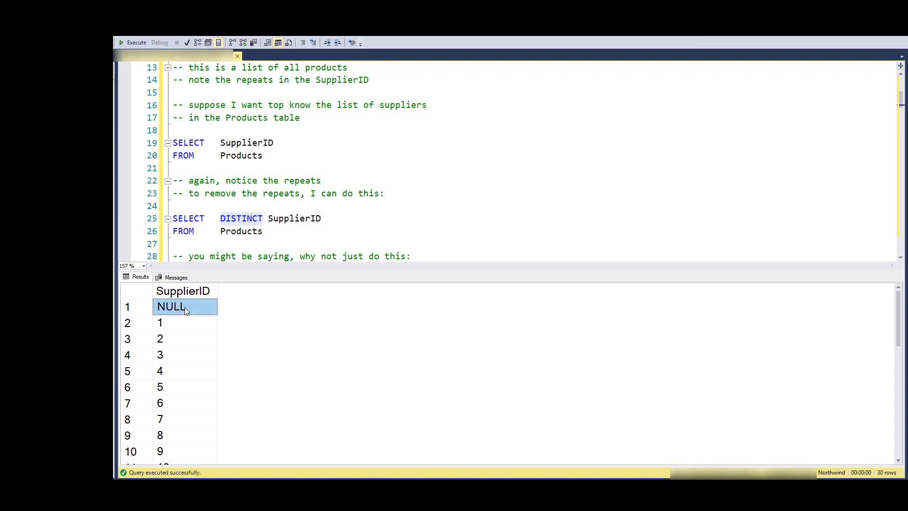
click(185, 387)
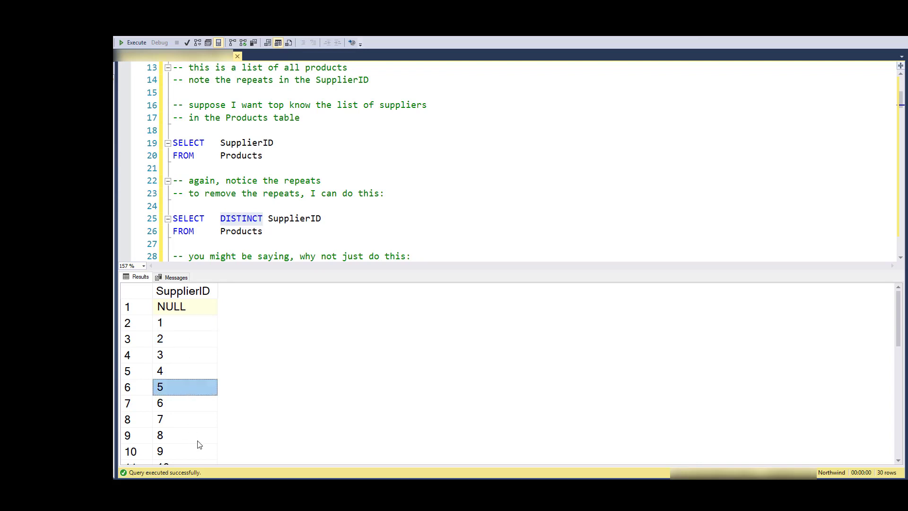
mouse_move(167, 341)
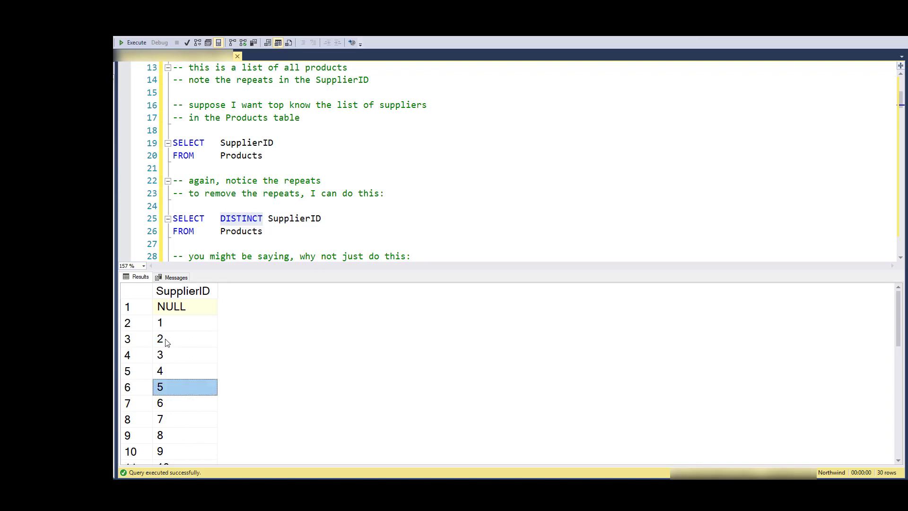
click(171, 306)
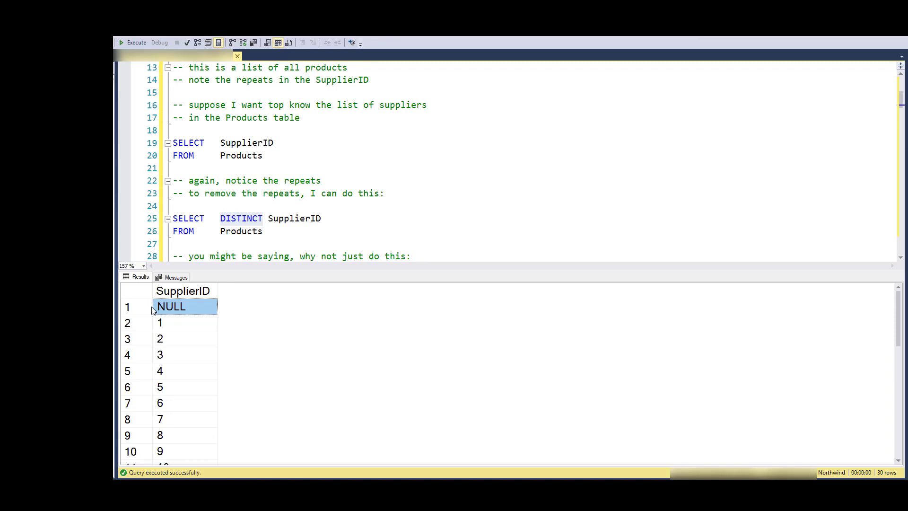
mouse_move(197, 320)
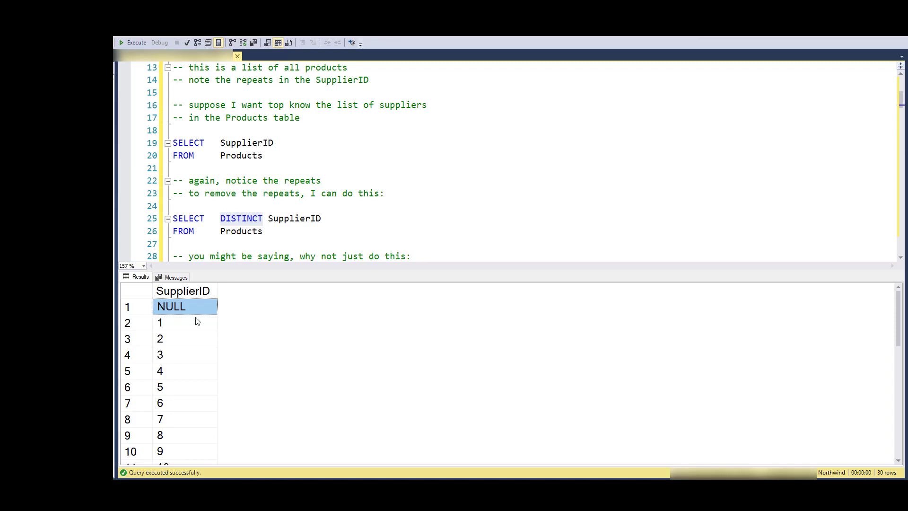
mouse_move(162, 312)
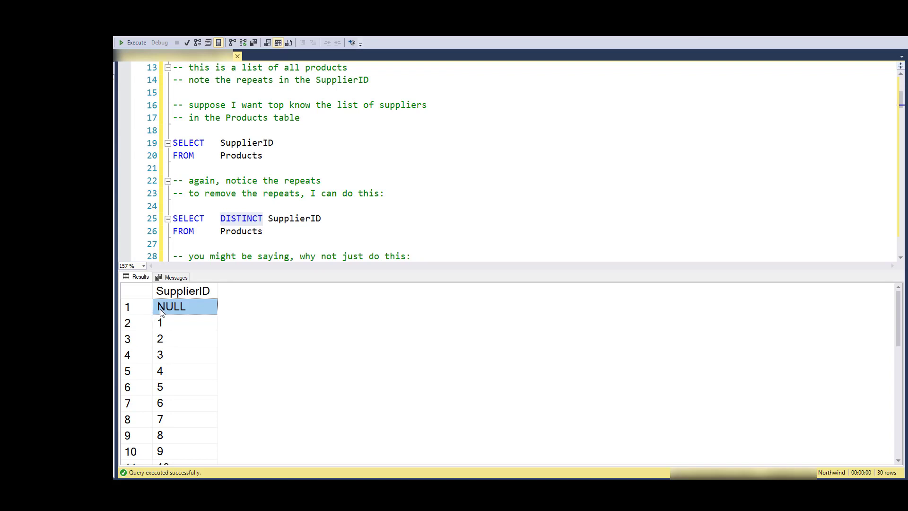
mouse_move(194, 311)
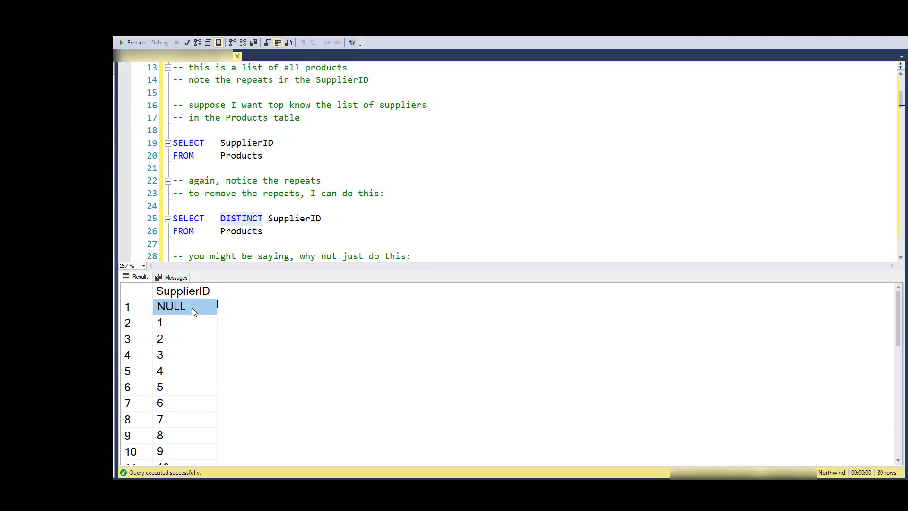
mouse_move(404, 231)
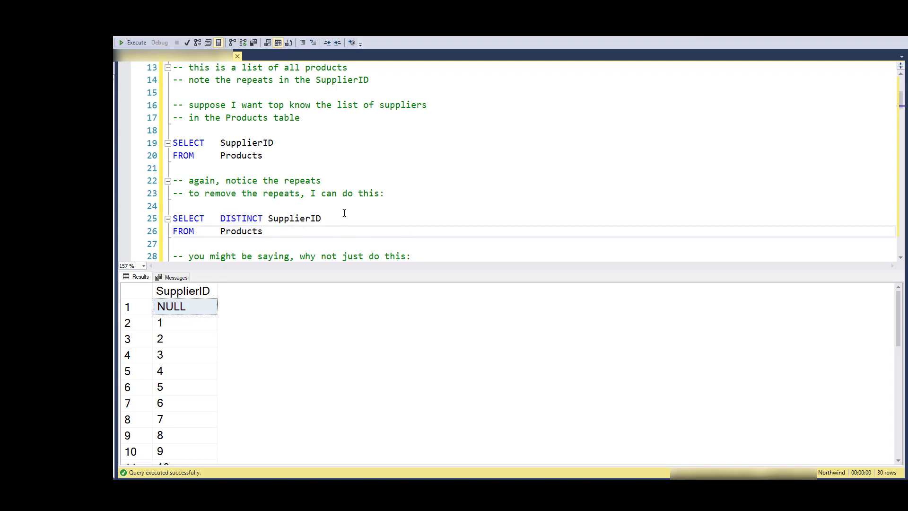
Run SELECT SupplierID FROM Suppliers (29 rows) and compare it with the distinct Products query.
scroll(down, 3)
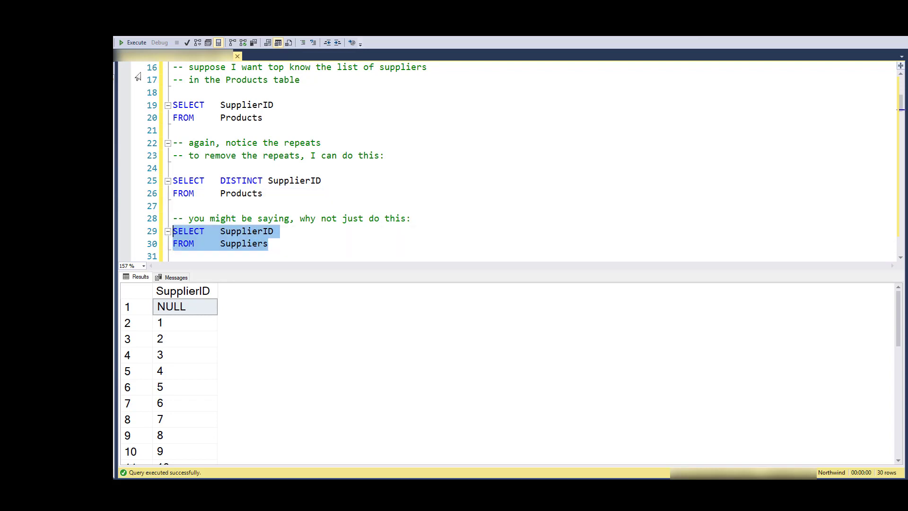
click(133, 41)
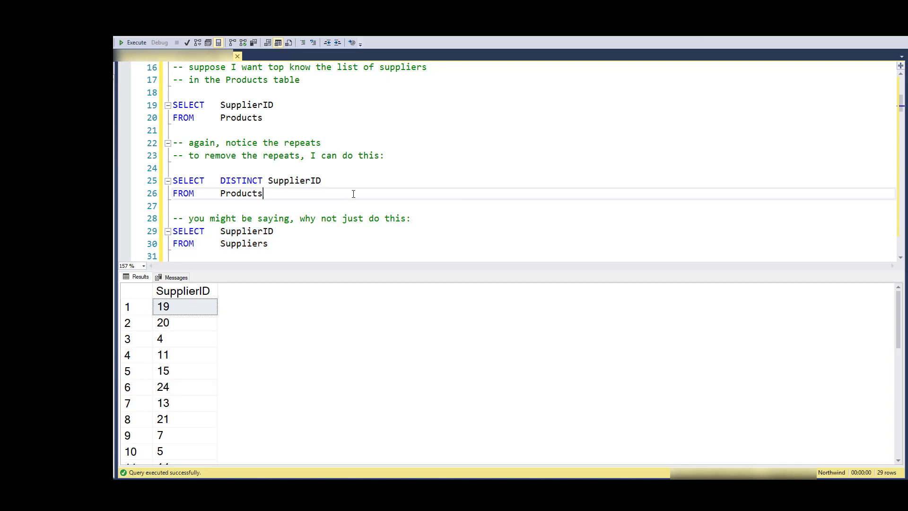
scroll(down, 3)
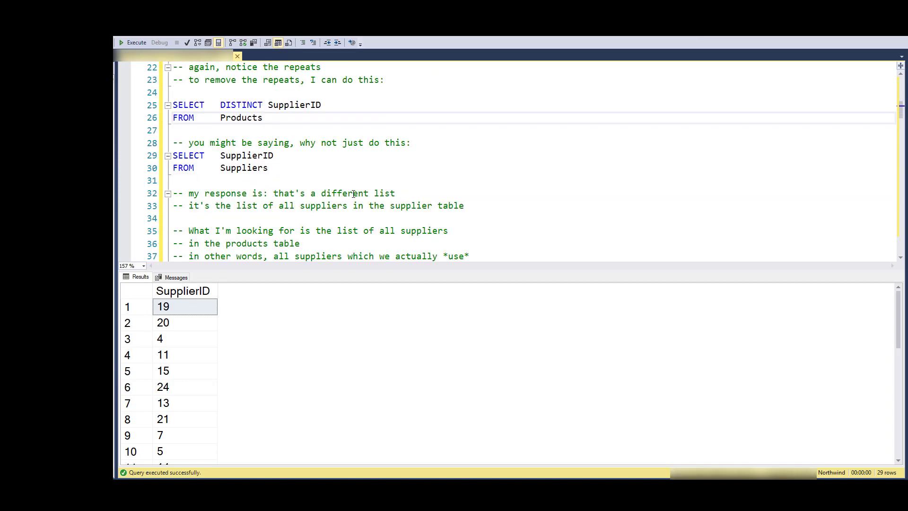
mouse_move(280, 217)
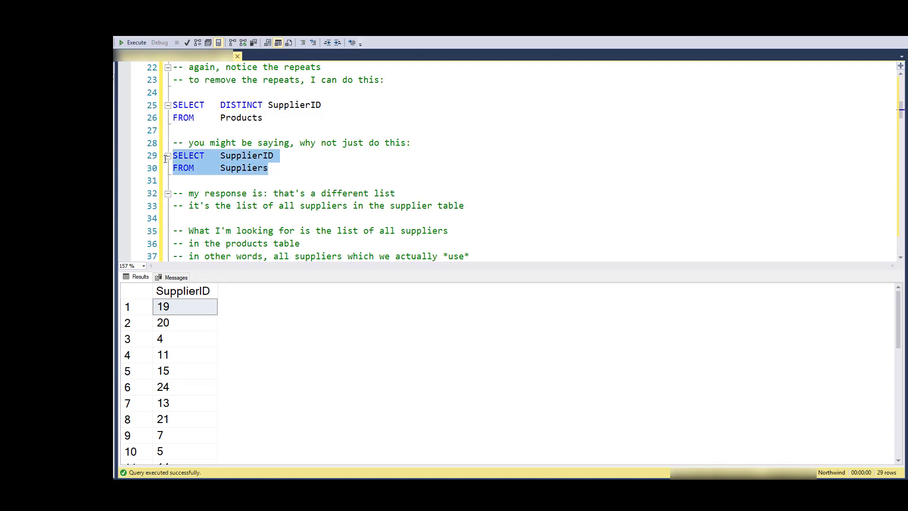
double_click(239, 118)
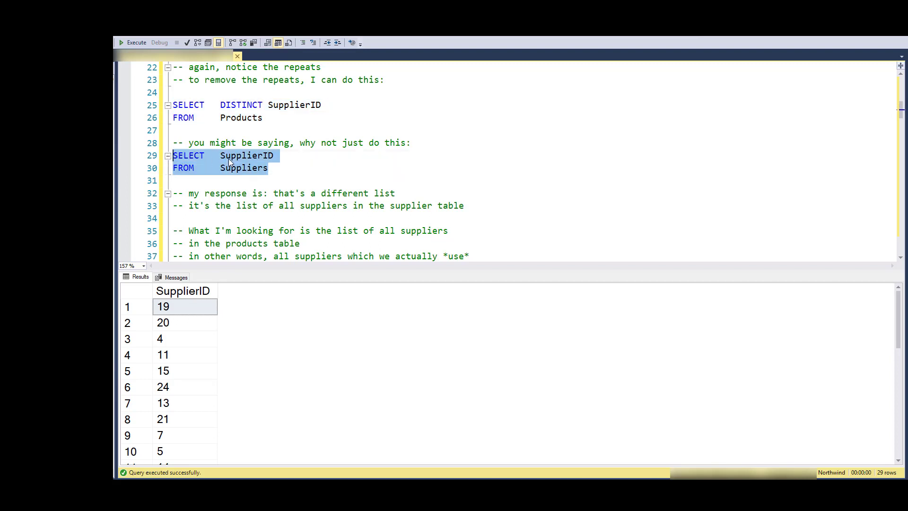
mouse_move(300, 179)
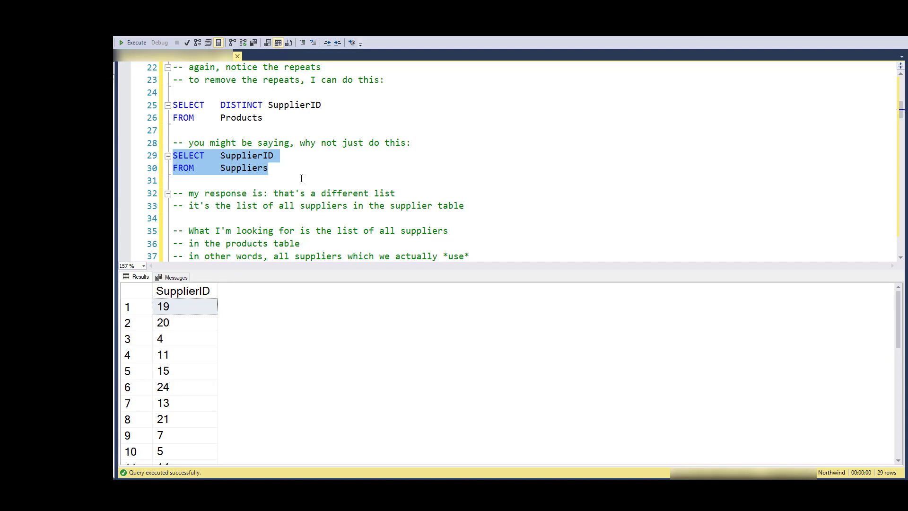
mouse_move(274, 118)
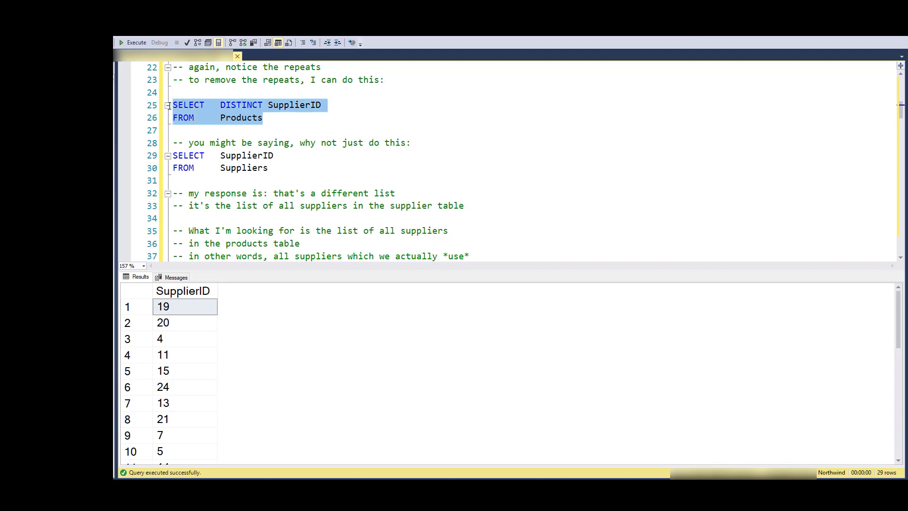
mouse_move(262, 121)
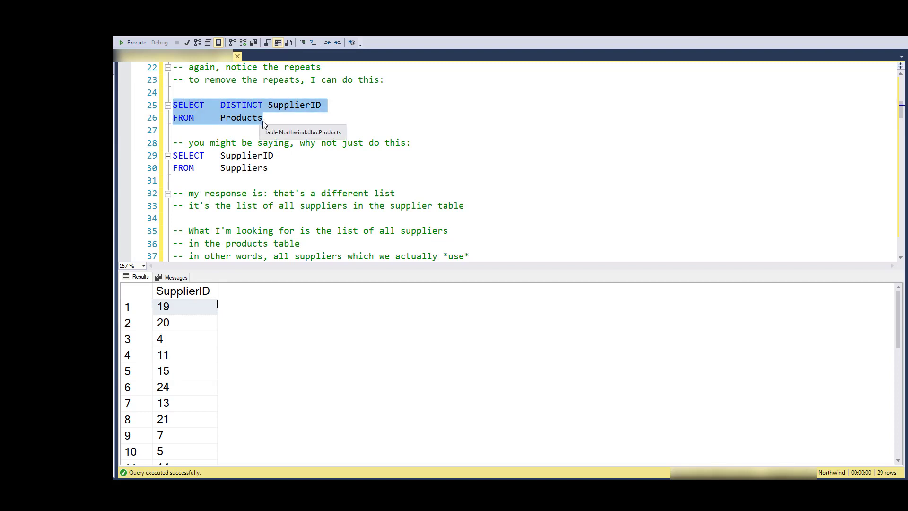
mouse_move(317, 193)
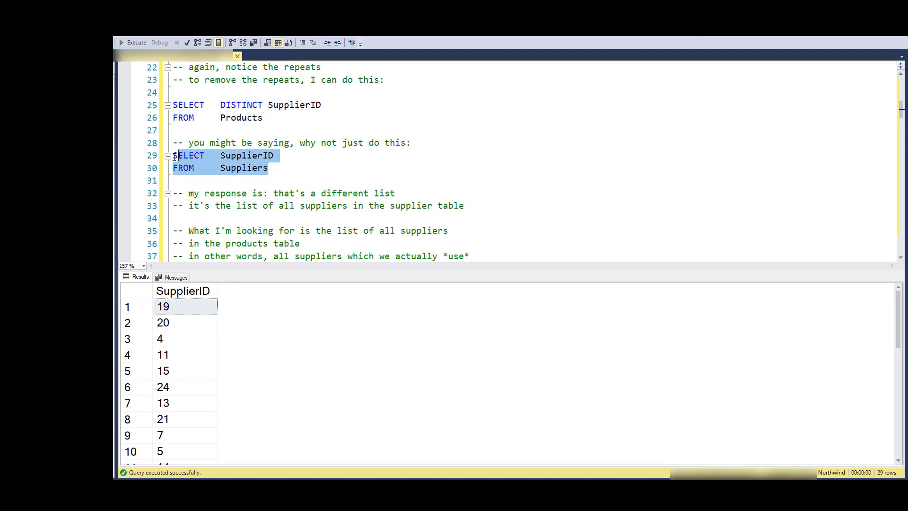
click(179, 118)
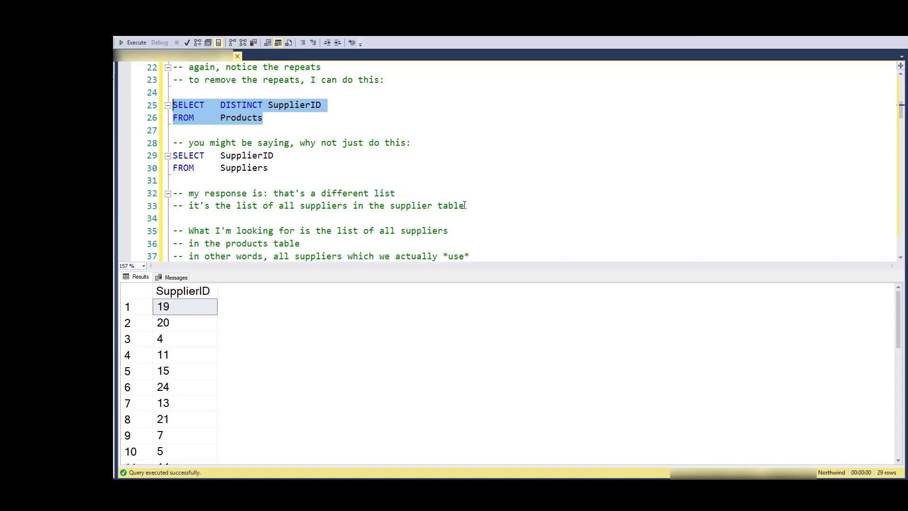
scroll(up, 3)
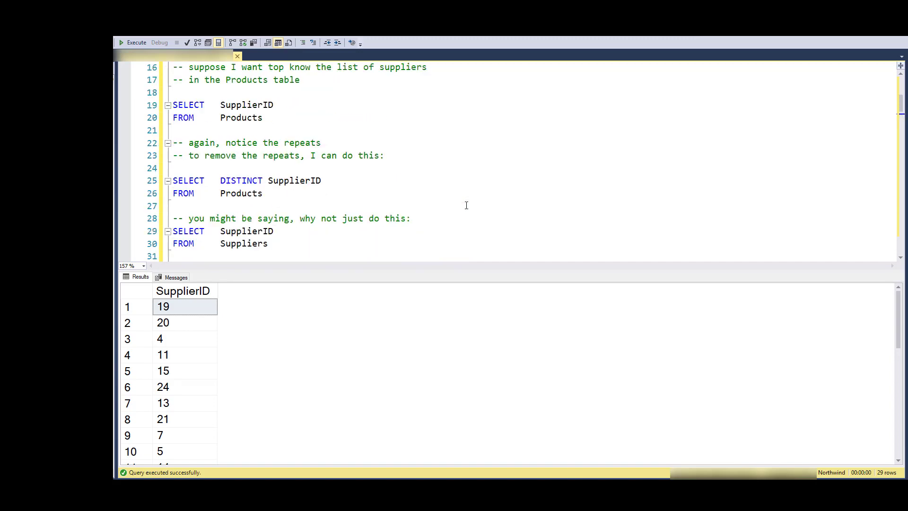
scroll(up, 3)
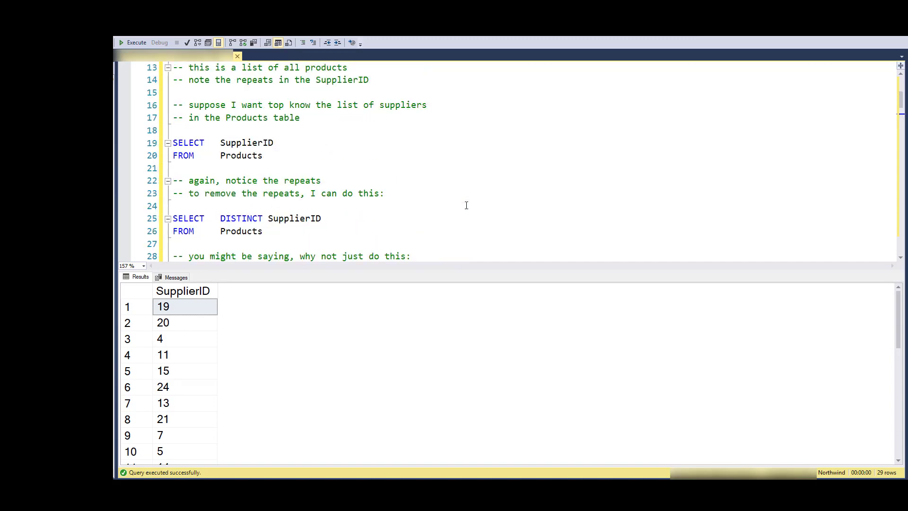
Run SELECT firstName FROM Person ORDER BY firstName and scroll through the 1317 rows.
scroll(down, 3)
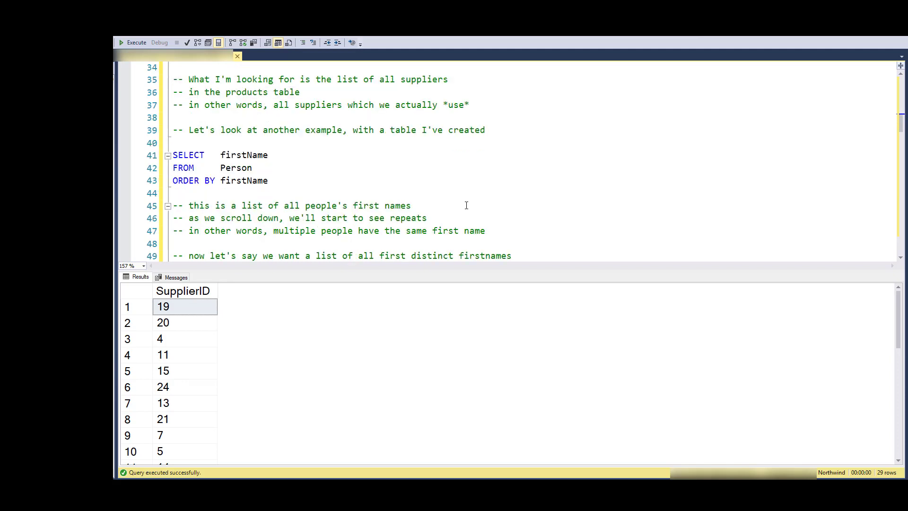
drag(173, 155, 273, 181)
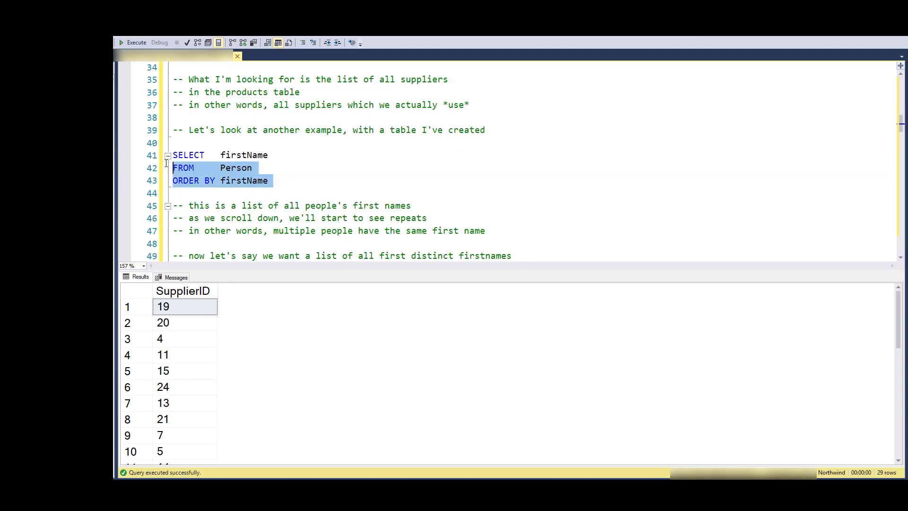
click(133, 42)
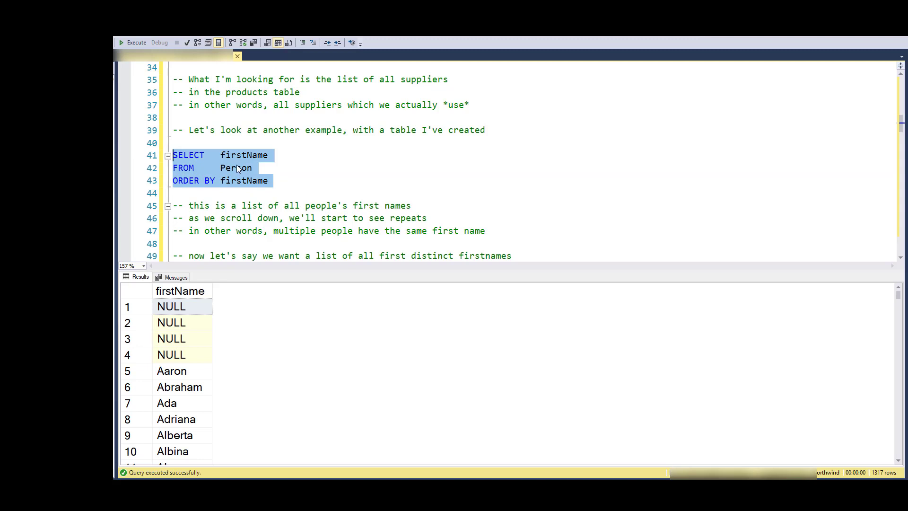
mouse_move(237, 168)
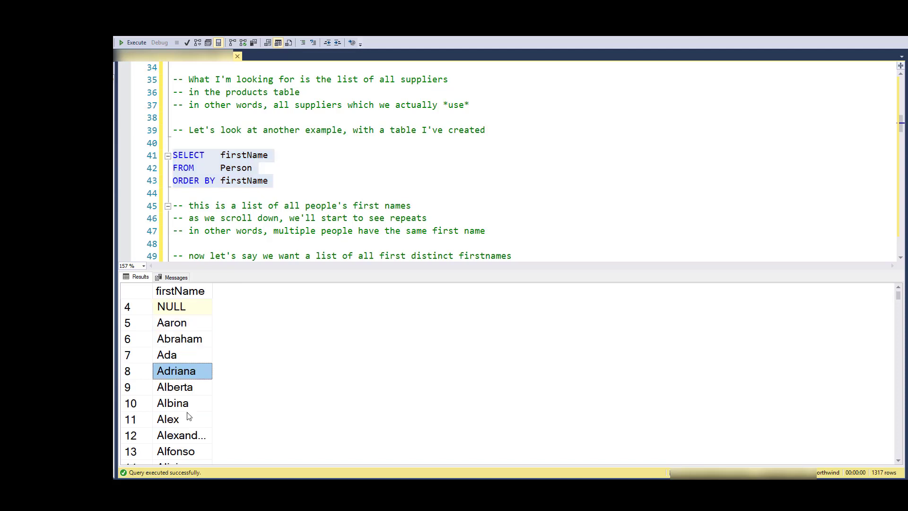
scroll(down, 3)
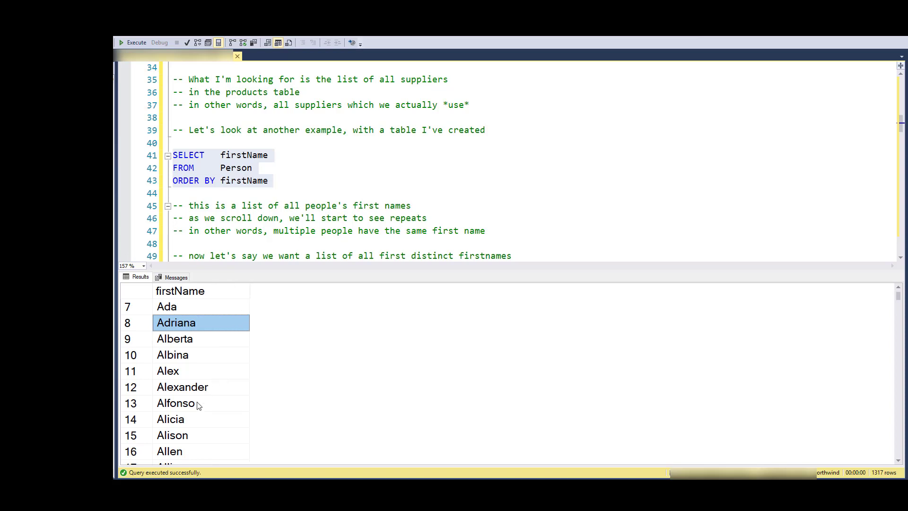
scroll(down, 3)
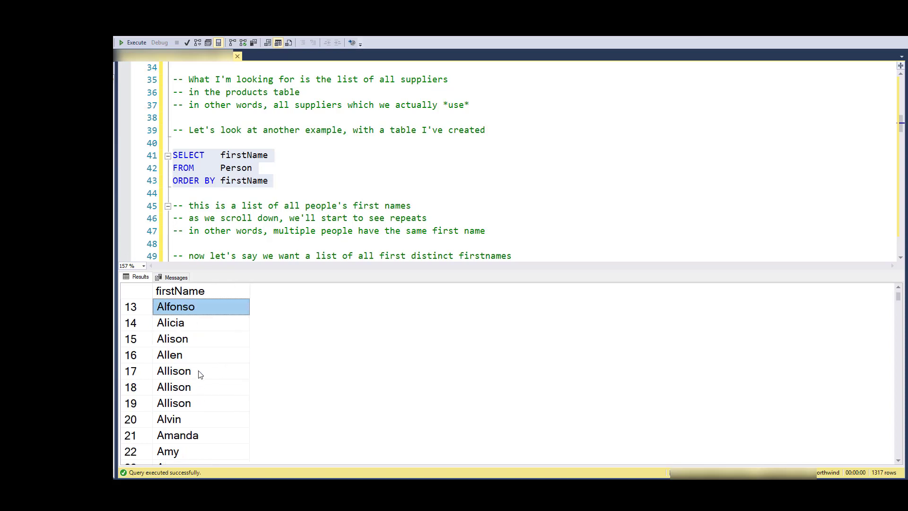
scroll(down, 3)
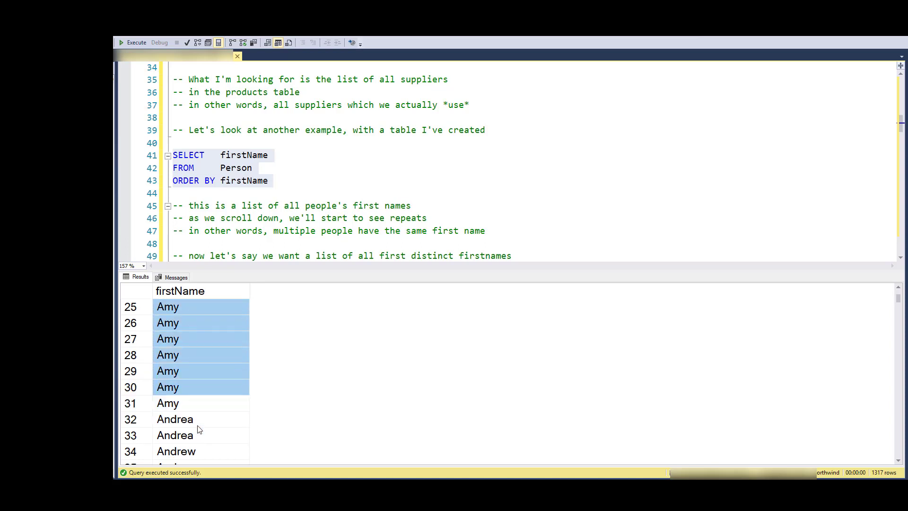
scroll(down, 3)
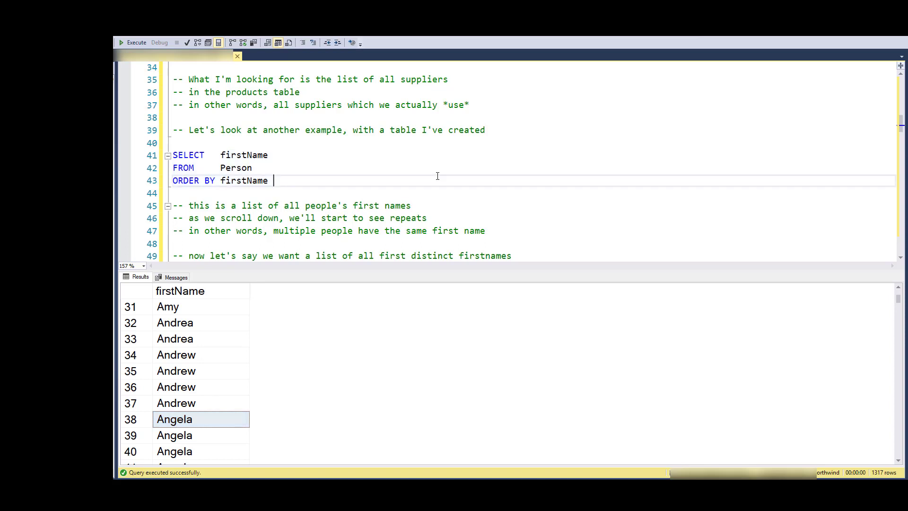
scroll(down, 3)
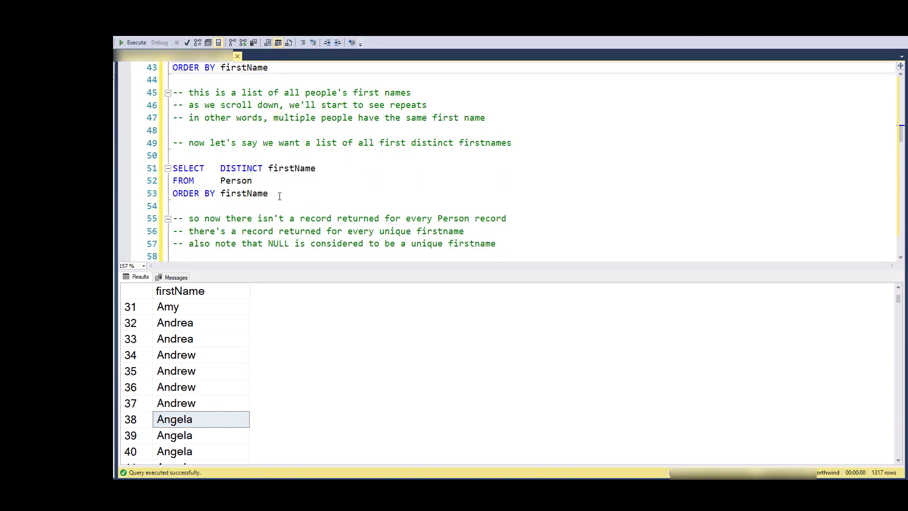
click(133, 42)
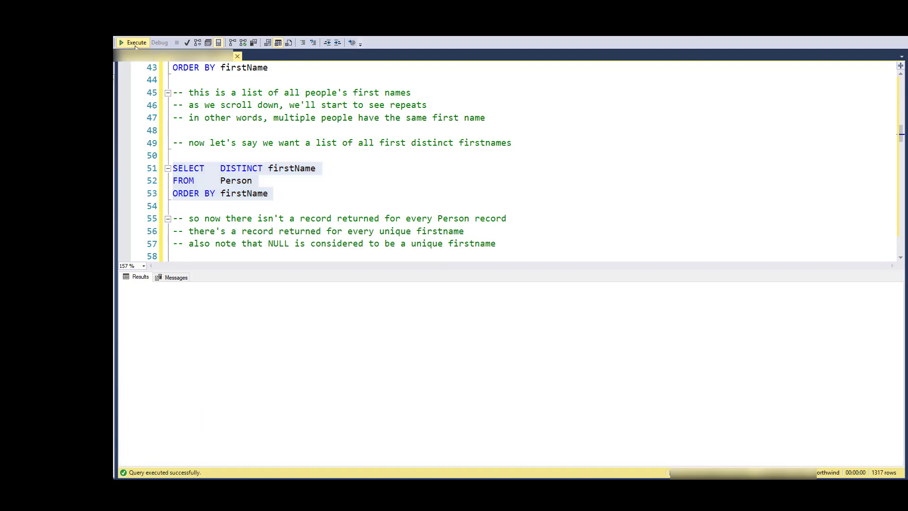
click(133, 42)
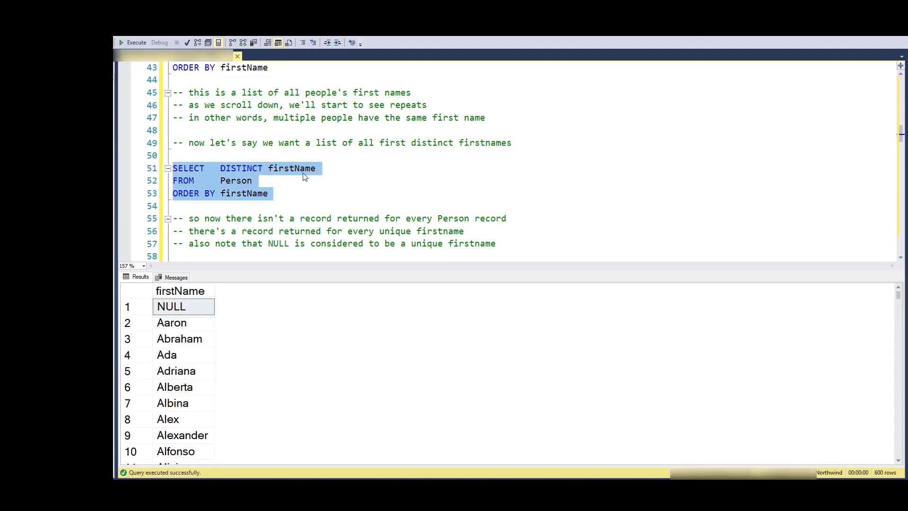
mouse_move(178, 330)
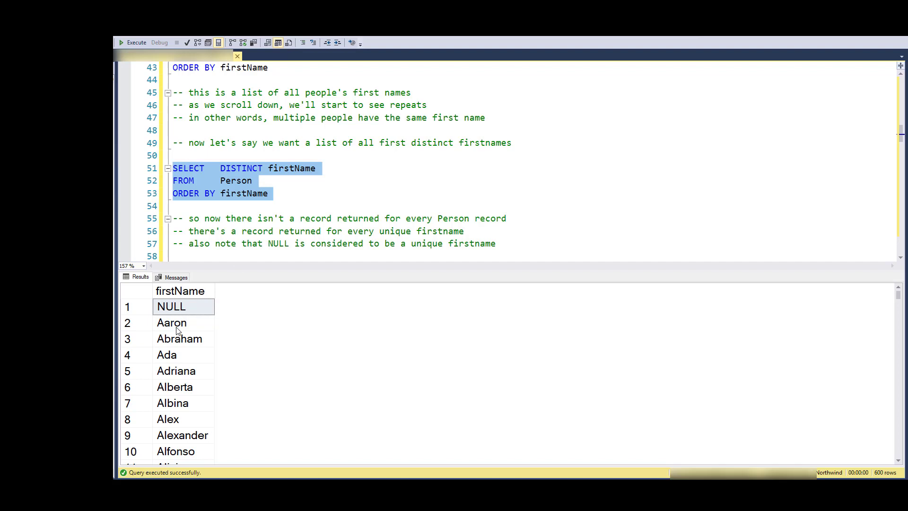
mouse_move(405, 377)
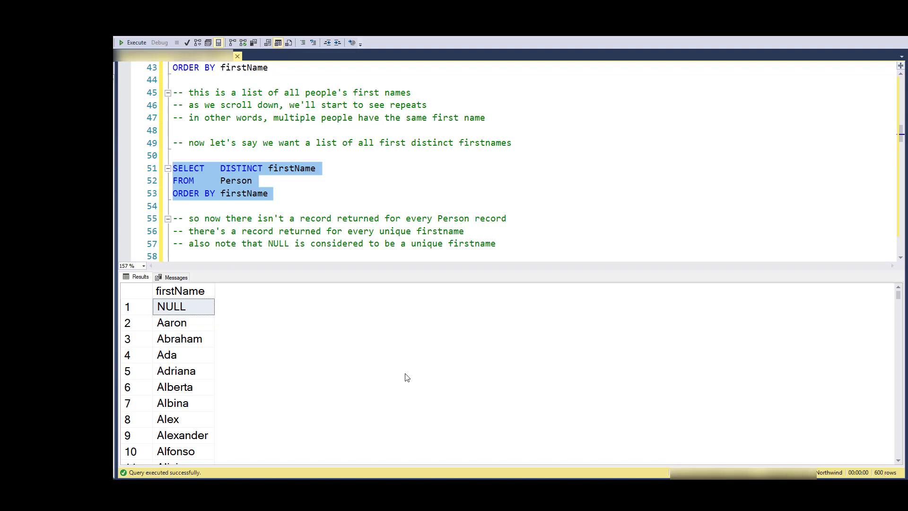
click(171, 307)
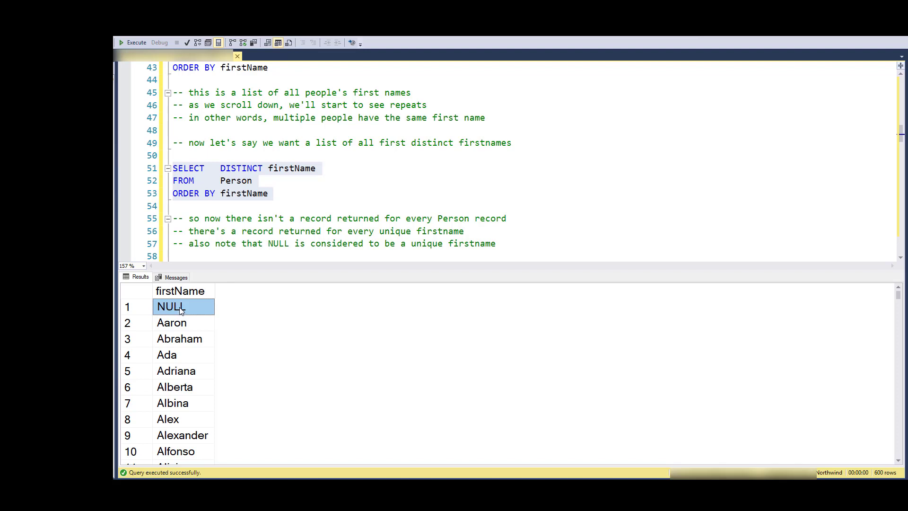
scroll(down, 3)
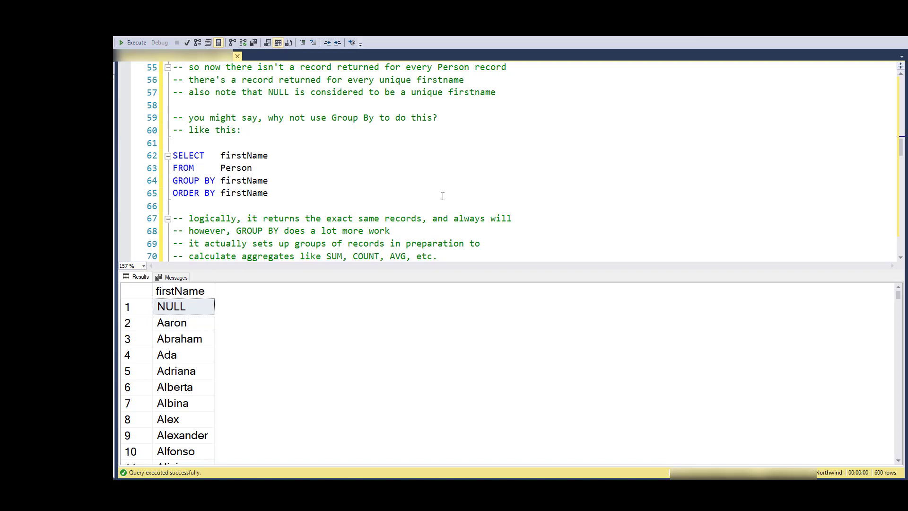
mouse_move(309, 199)
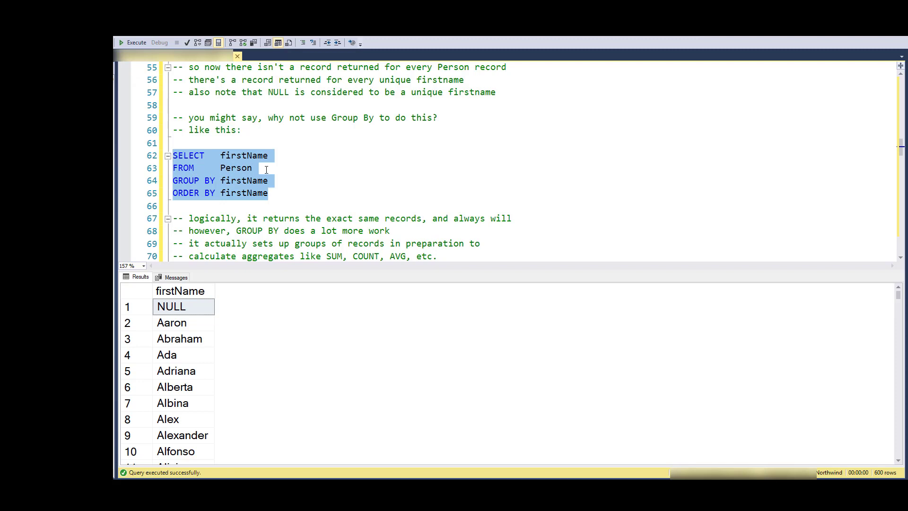
mouse_move(208, 367)
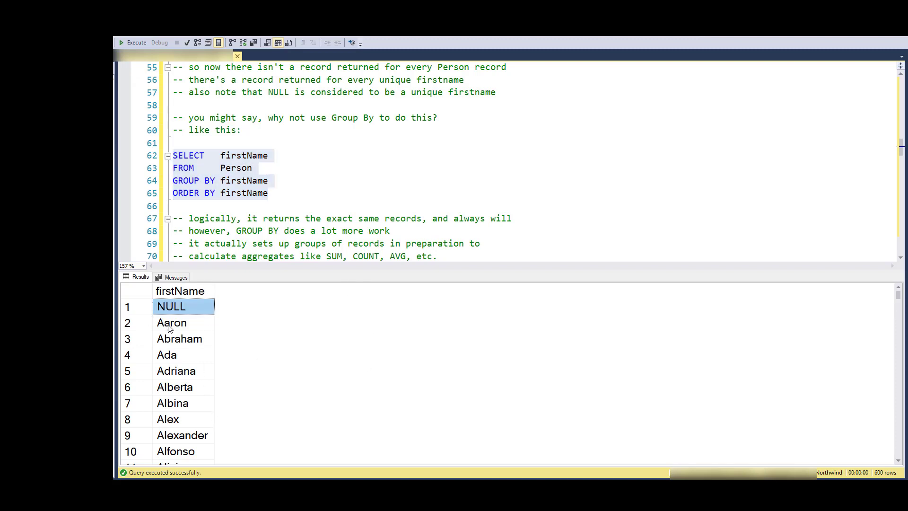
double_click(243, 155)
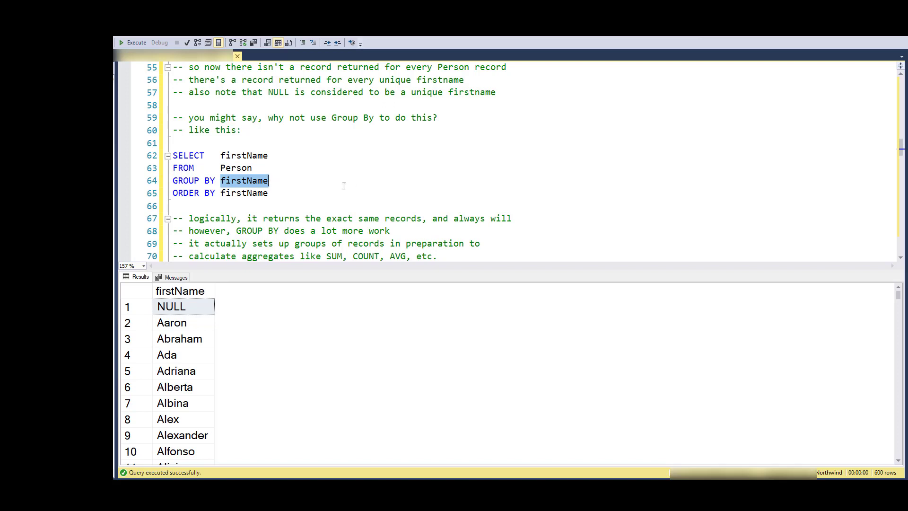
mouse_move(315, 197)
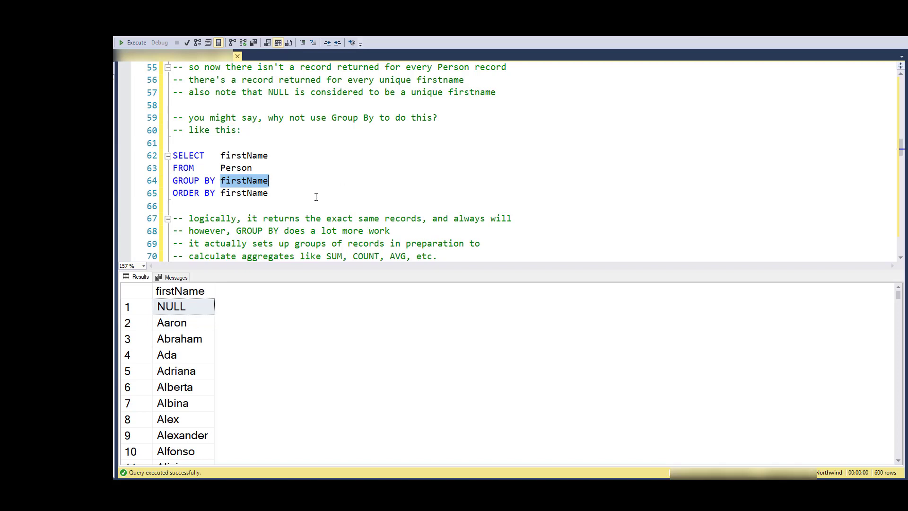
mouse_move(366, 221)
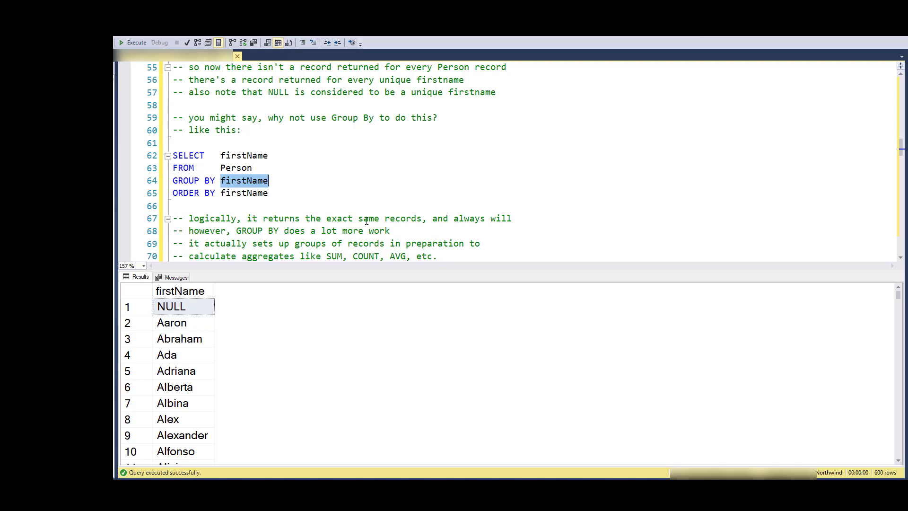
mouse_move(323, 187)
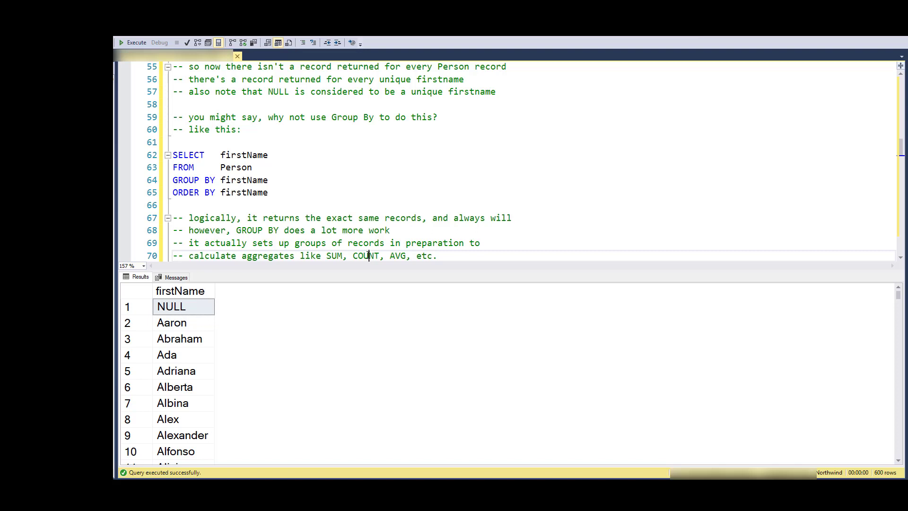
double_click(398, 256)
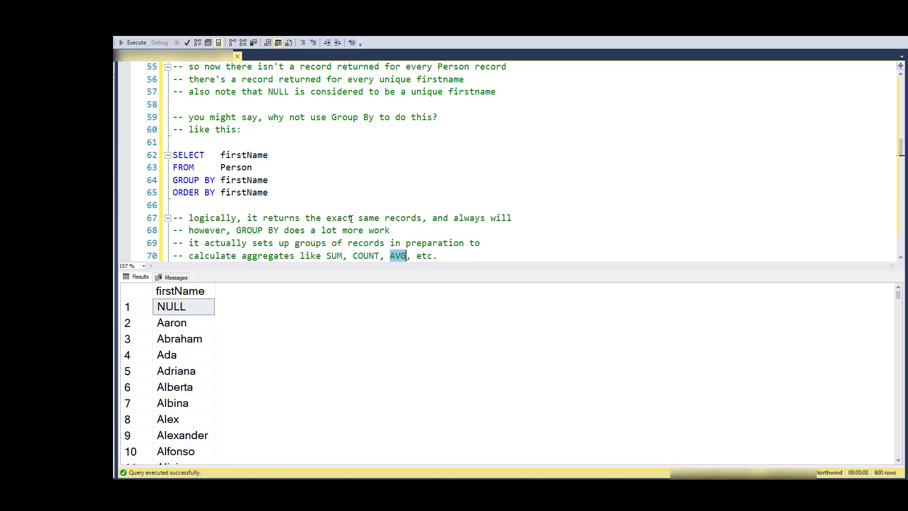
click(374, 180)
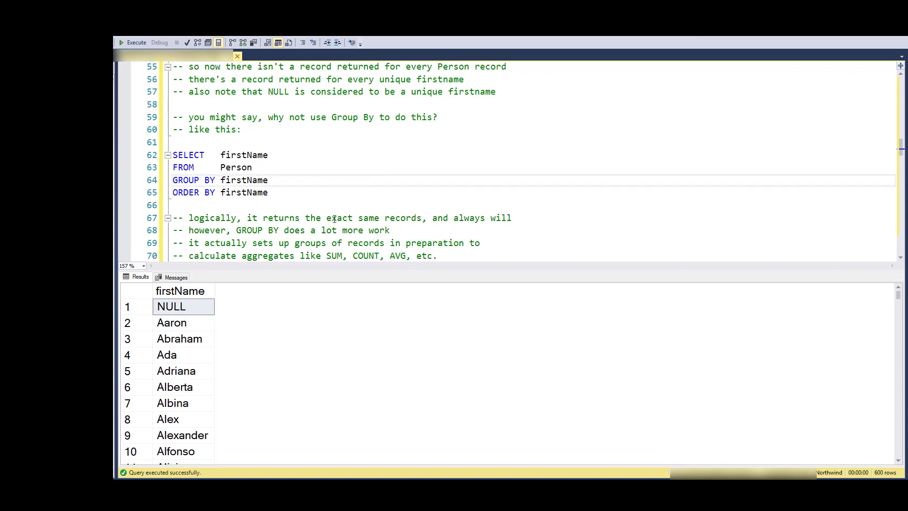
double_click(334, 256)
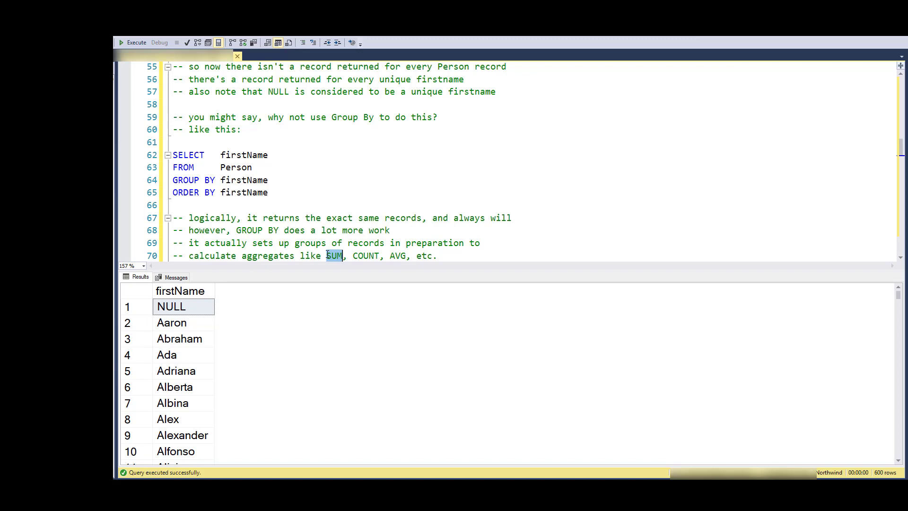
mouse_move(421, 176)
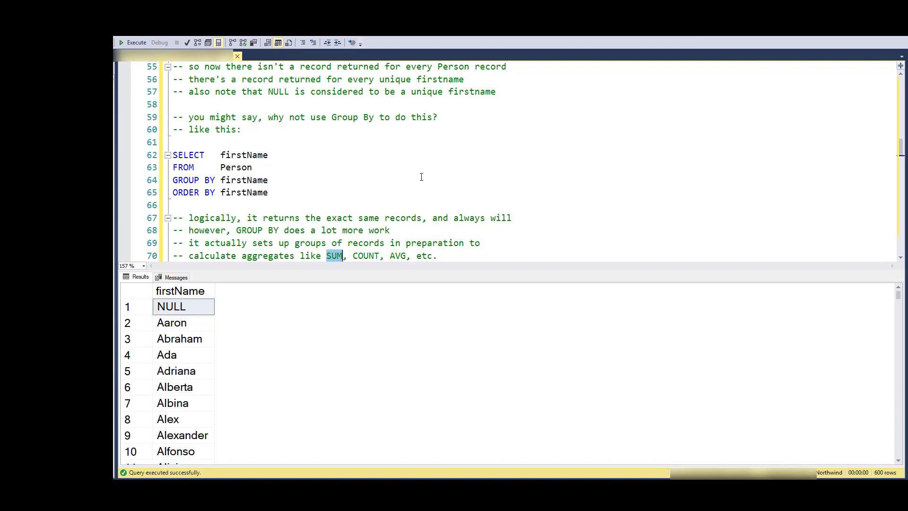
scroll(down, 3)
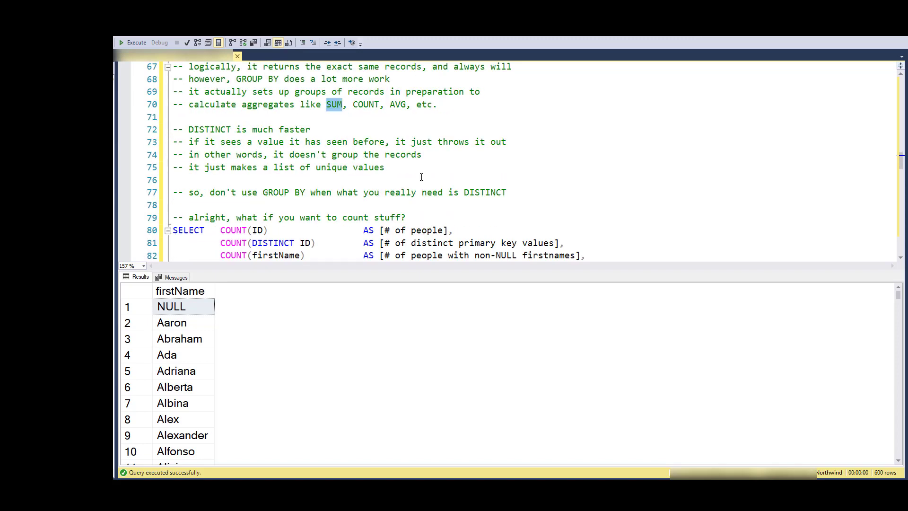
scroll(down, 3)
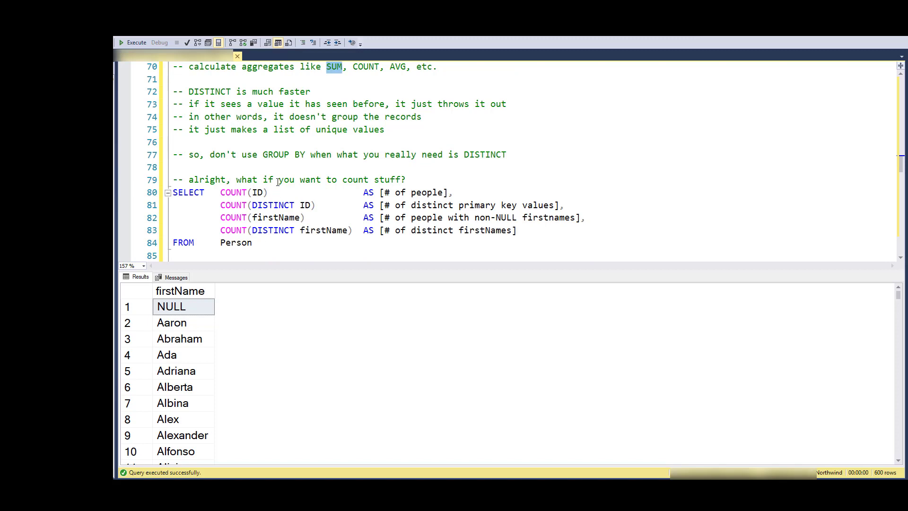
scroll(up, 3)
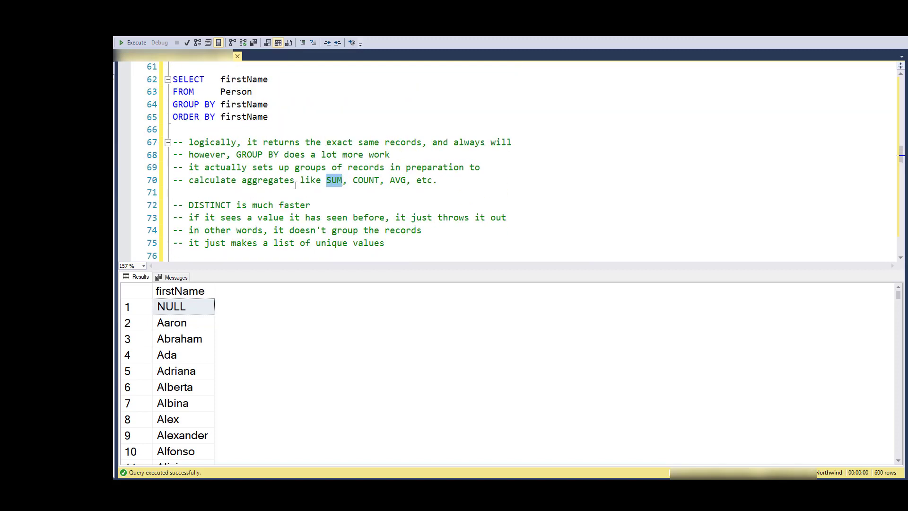
mouse_move(310, 182)
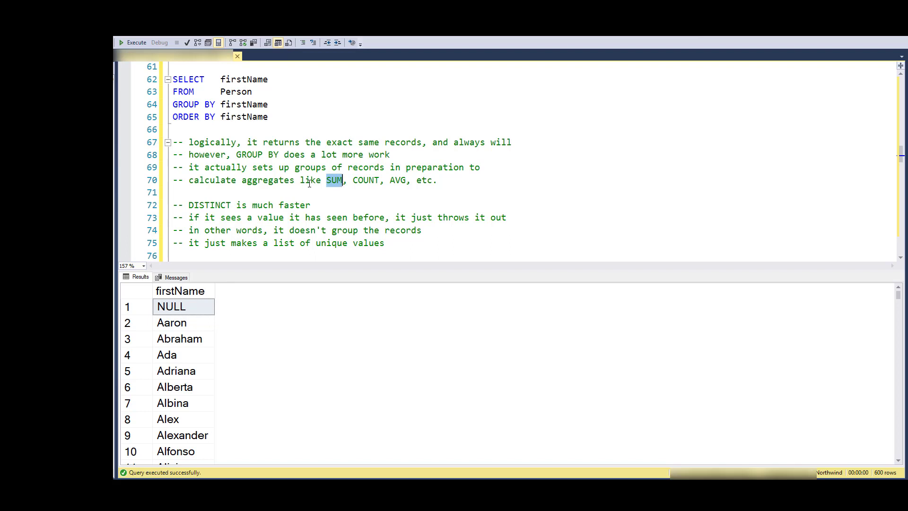
mouse_move(454, 243)
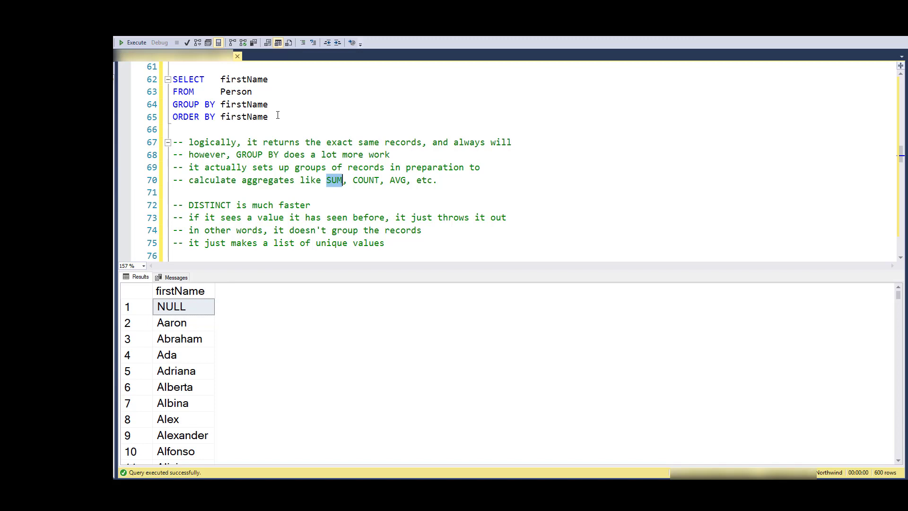
drag(172, 79, 267, 116)
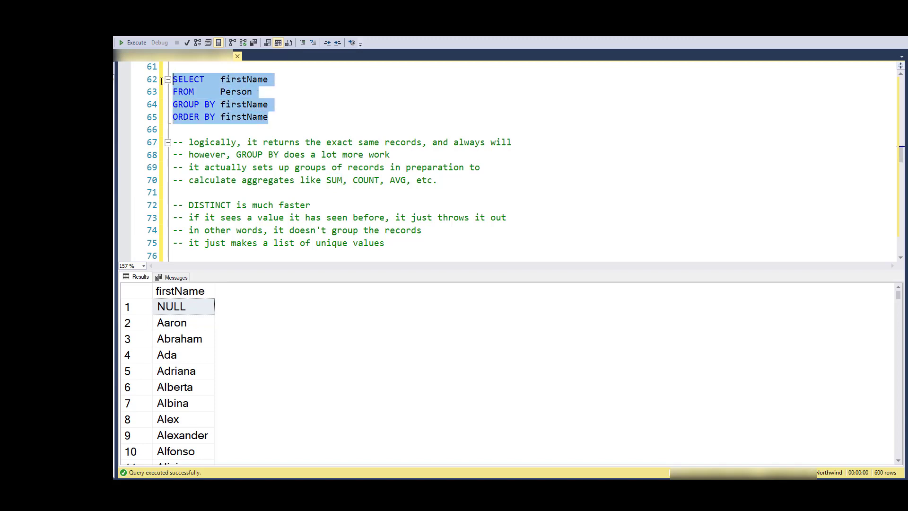
mouse_move(295, 118)
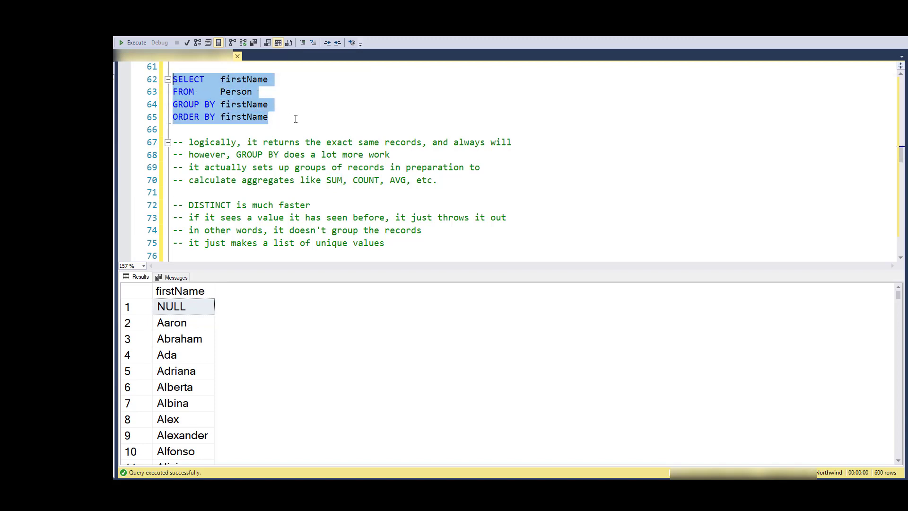
scroll(up, 3)
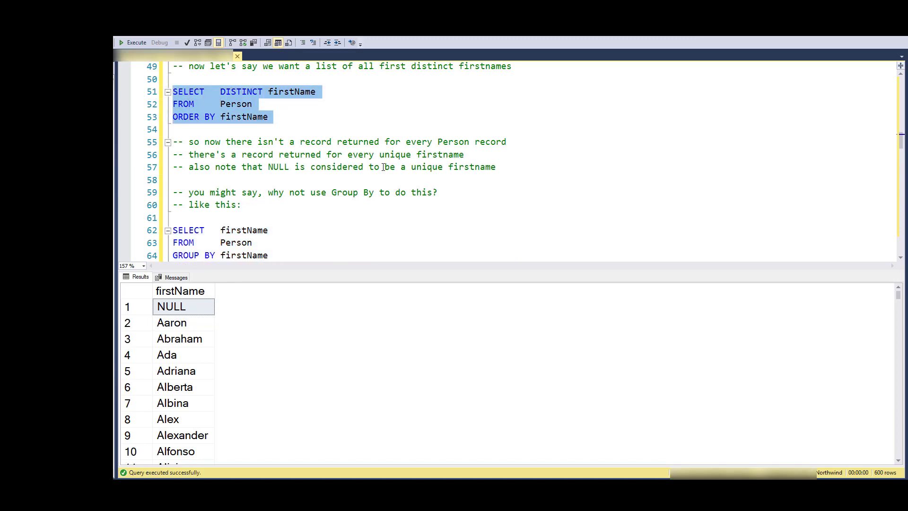
scroll(down, 3)
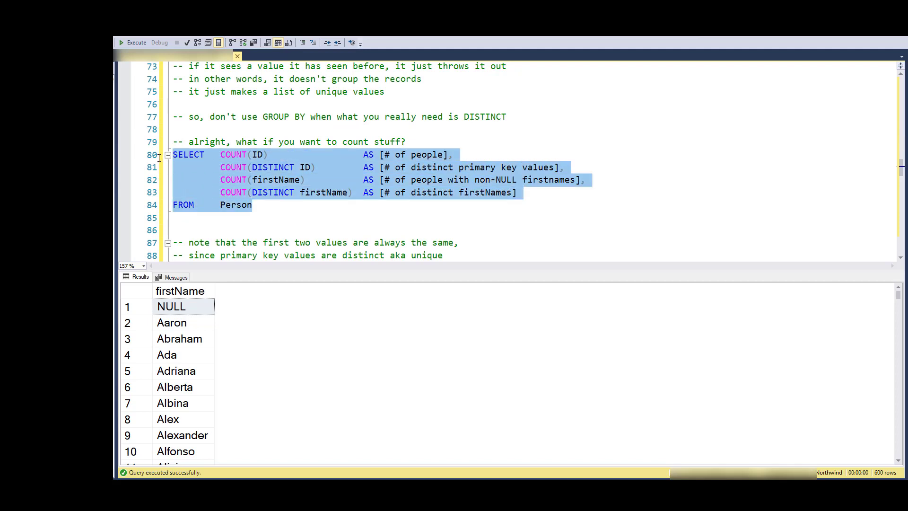
Run the Person COUNT query showing 1317 IDs, 1313 non-NULL names and 599 distinct names.
double_click(232, 155)
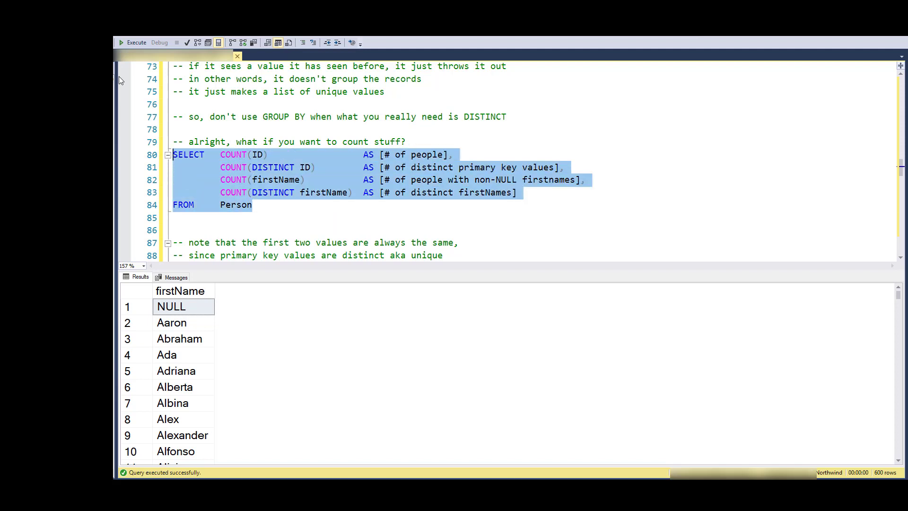
click(136, 42)
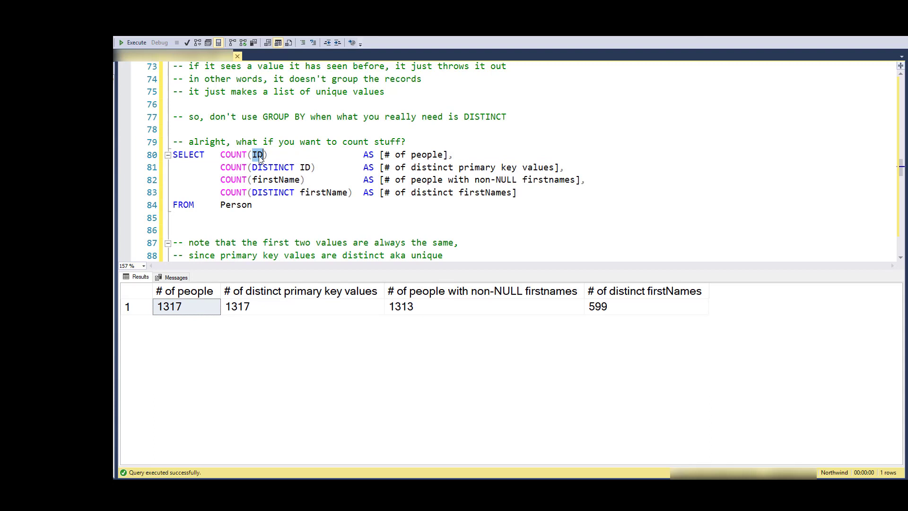
click(185, 307)
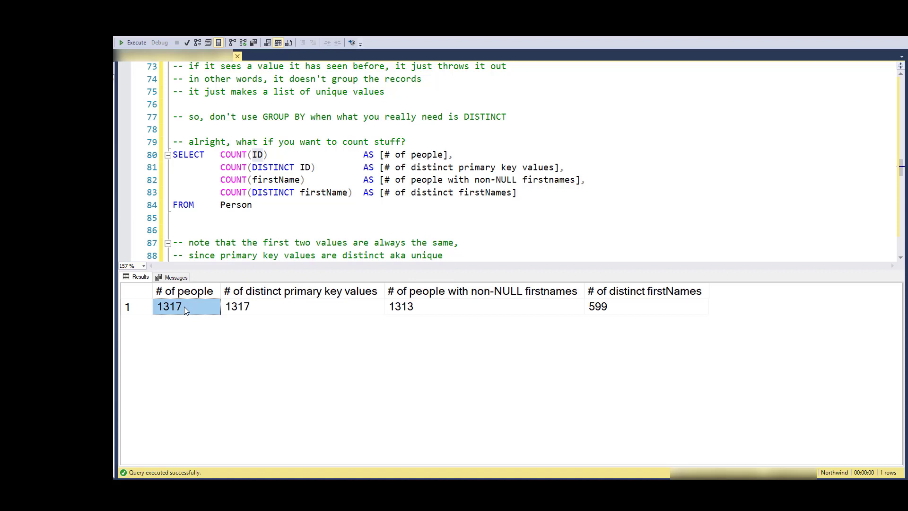
double_click(258, 155)
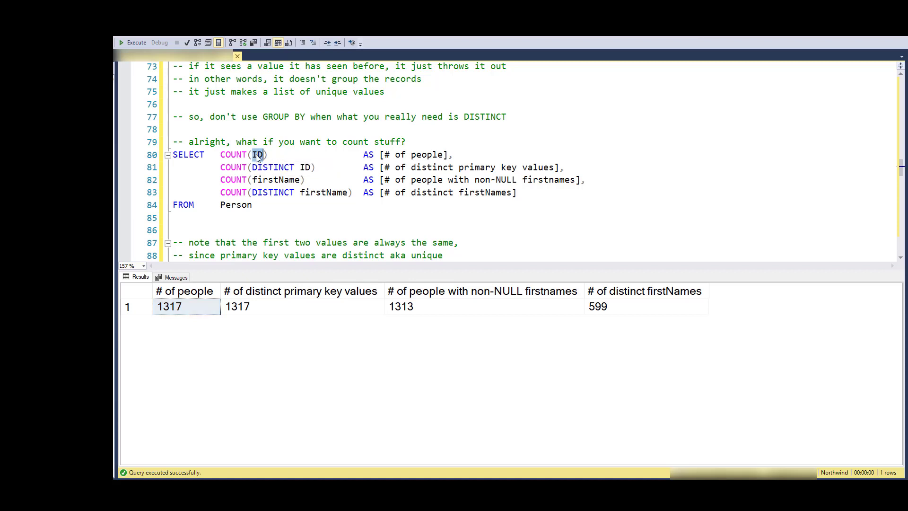
mouse_move(233, 155)
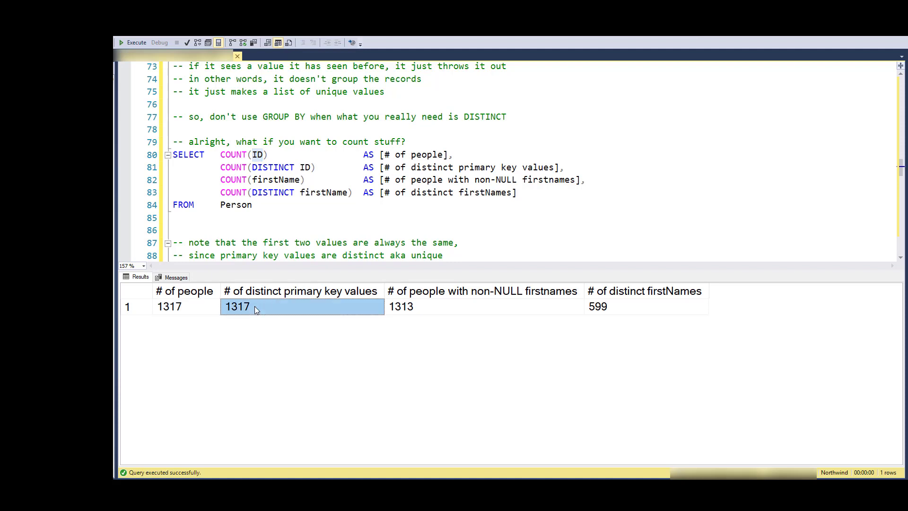
mouse_move(192, 313)
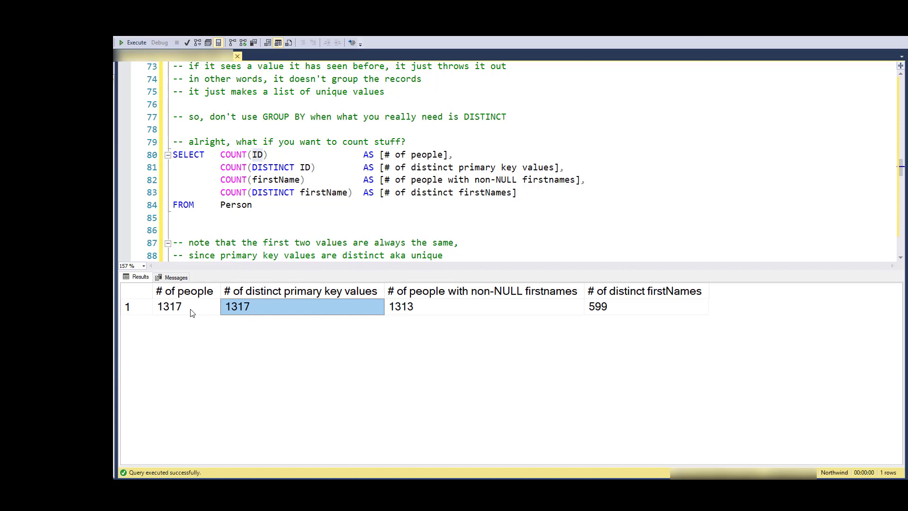
mouse_move(223, 269)
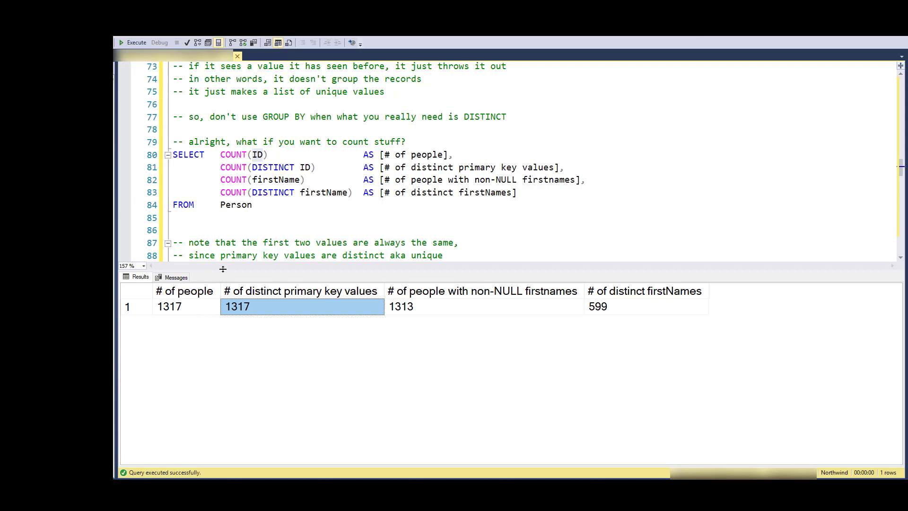
double_click(277, 180)
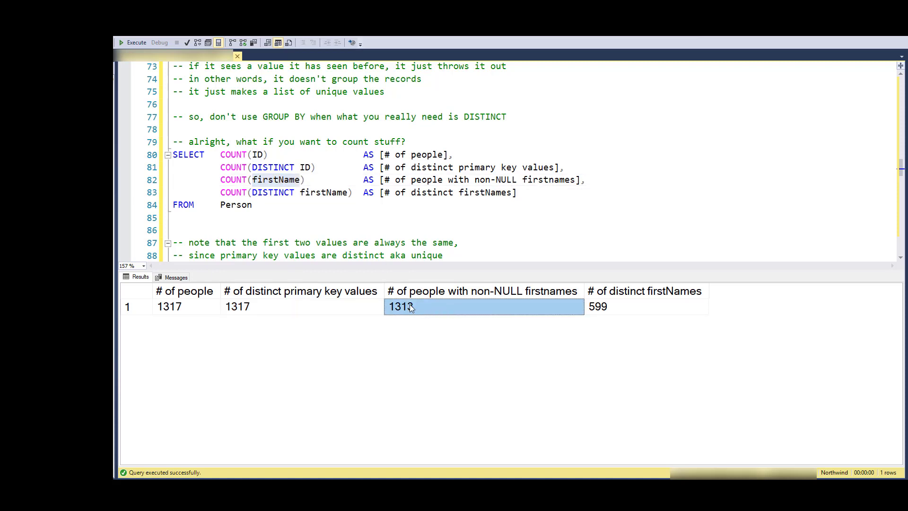
mouse_move(405, 310)
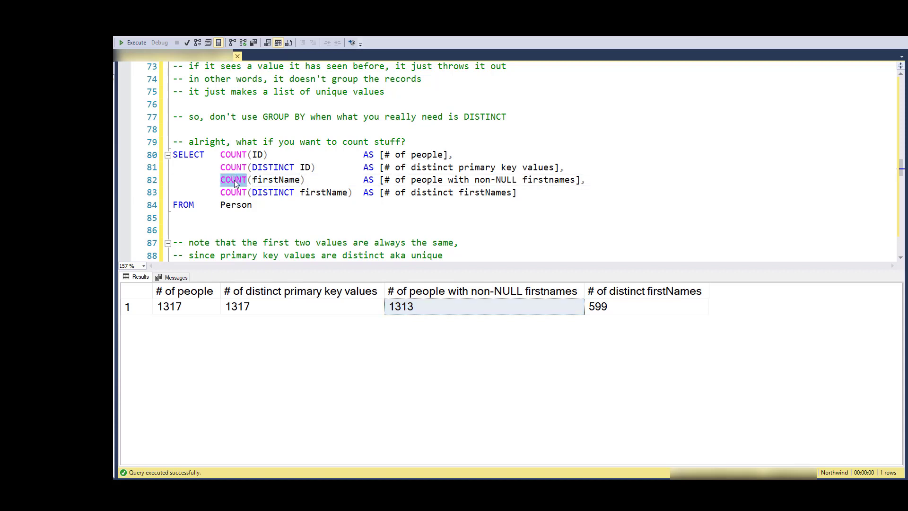
double_click(276, 180)
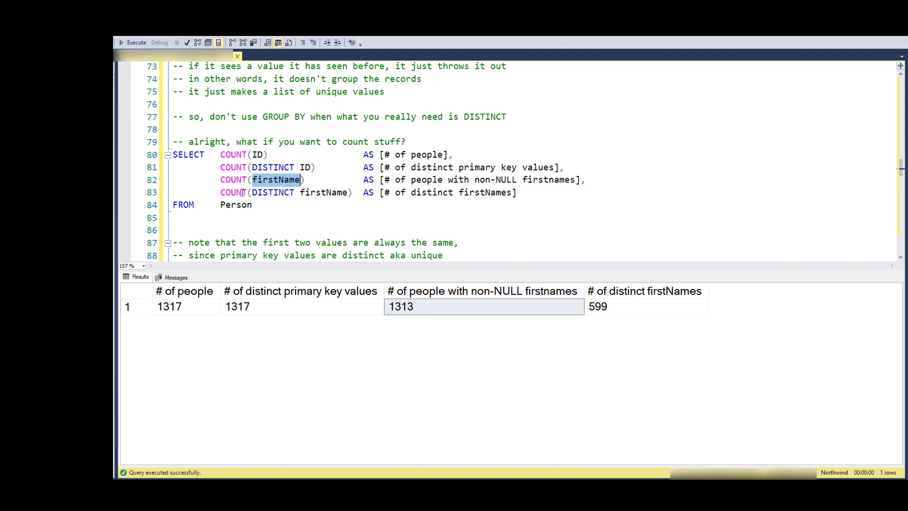
mouse_move(431, 313)
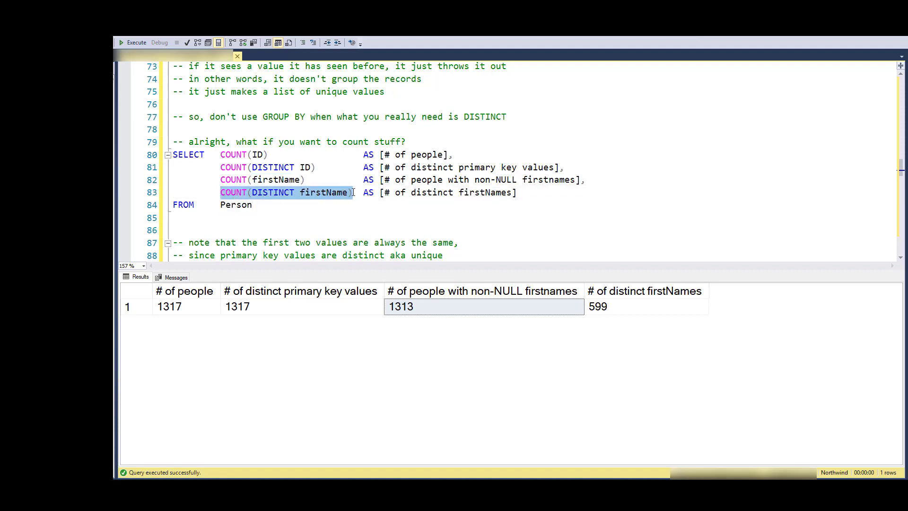
click(645, 306)
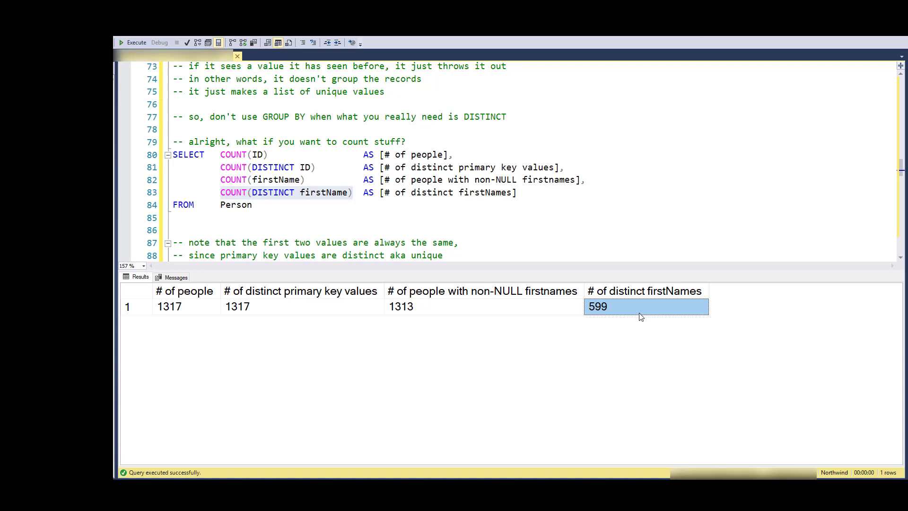
mouse_move(630, 312)
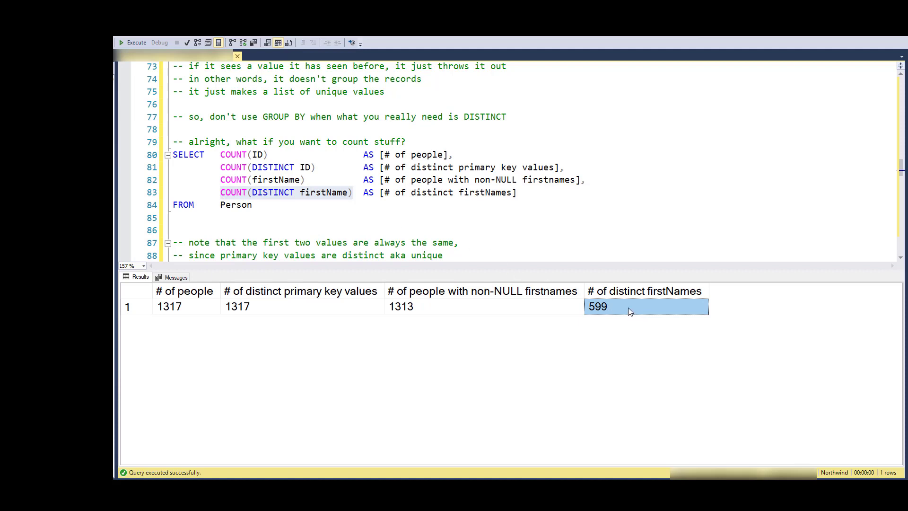
mouse_move(627, 309)
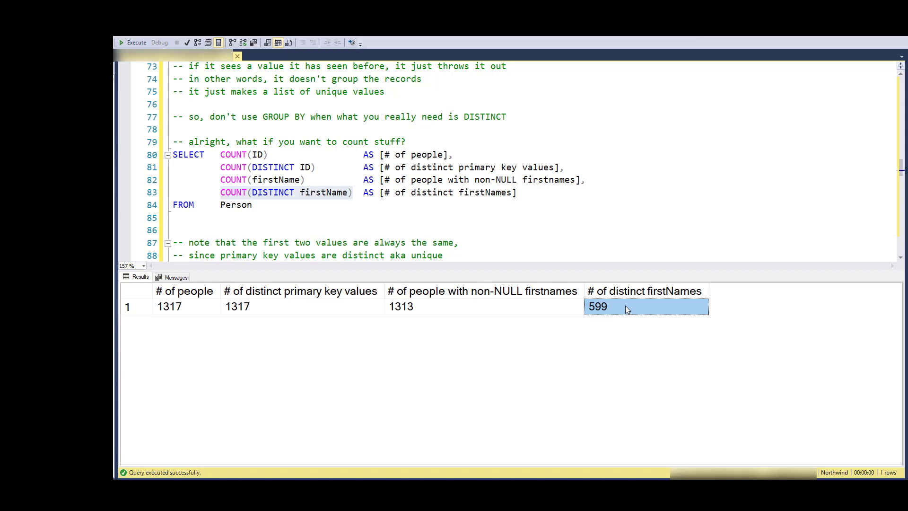
mouse_move(583, 305)
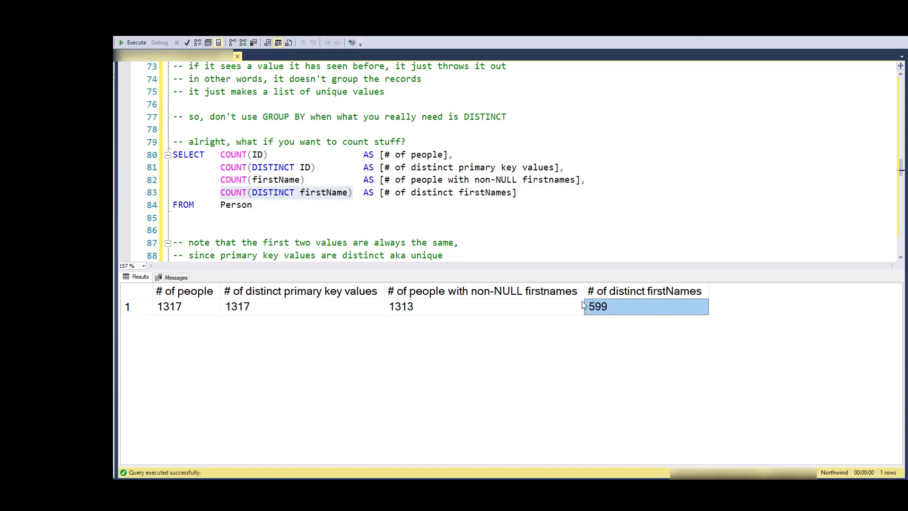
mouse_move(626, 312)
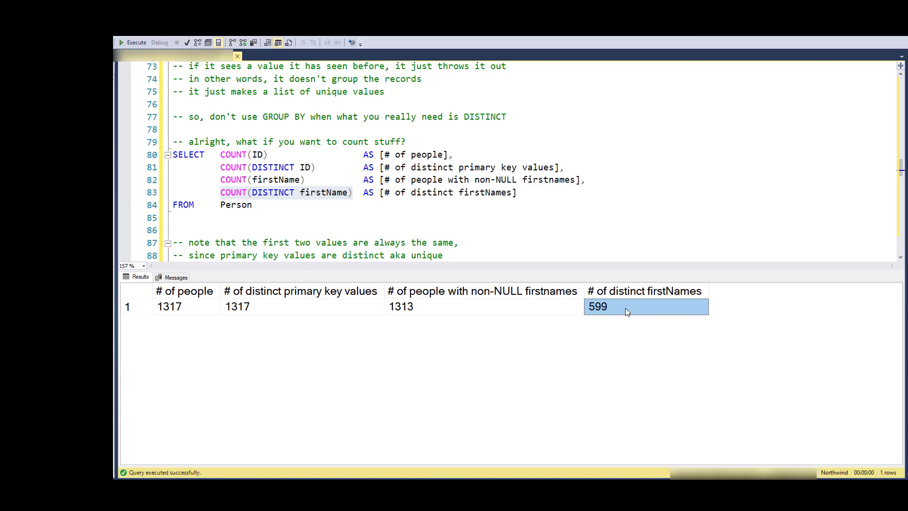
mouse_move(607, 312)
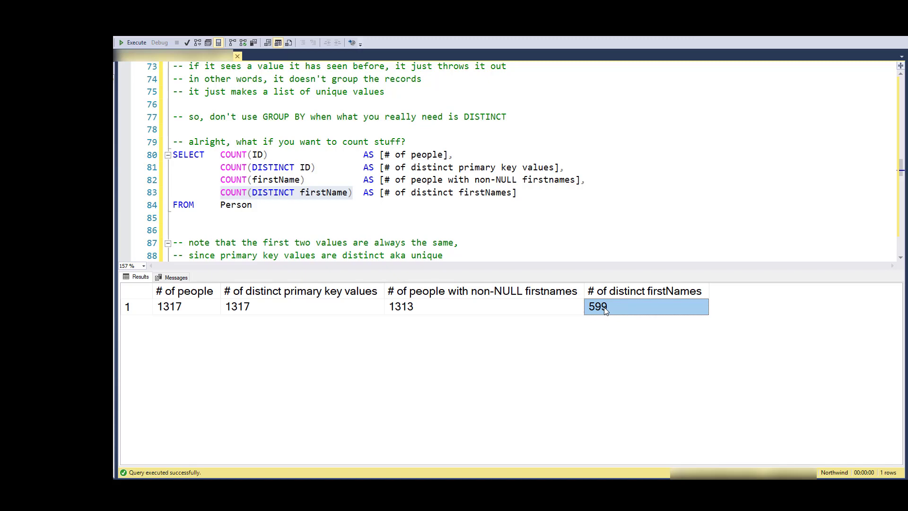
click(497, 168)
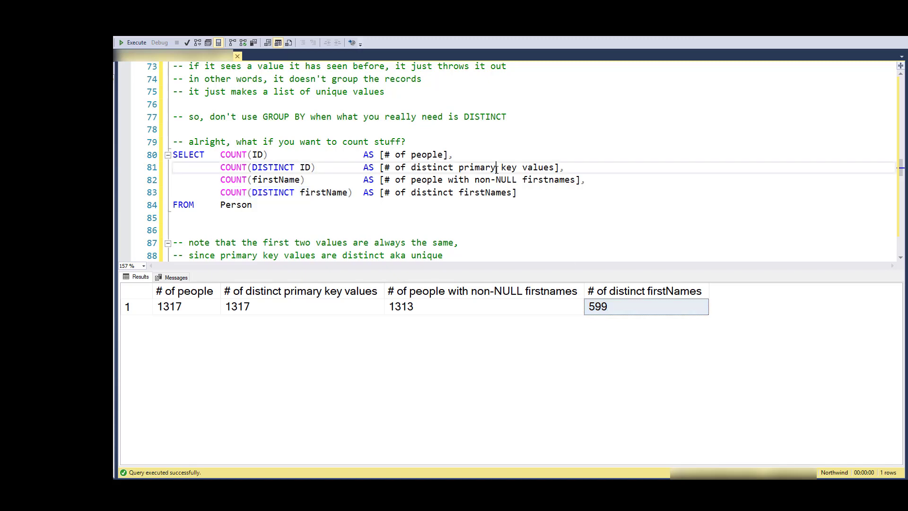
scroll(up, 3)
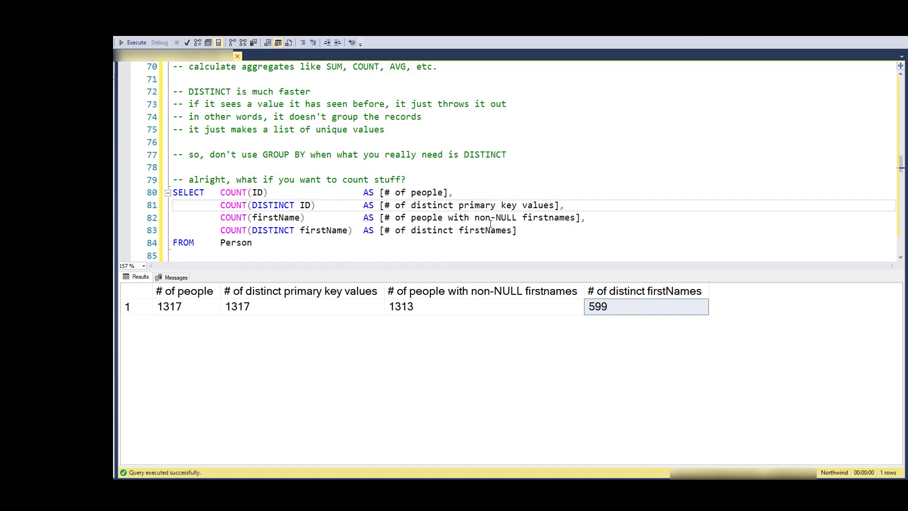
scroll(down, 3)
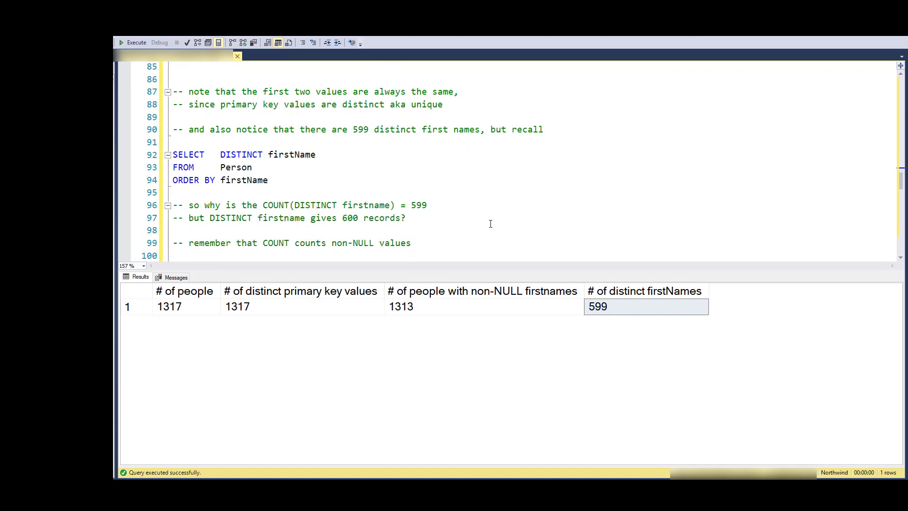
scroll(down, 3)
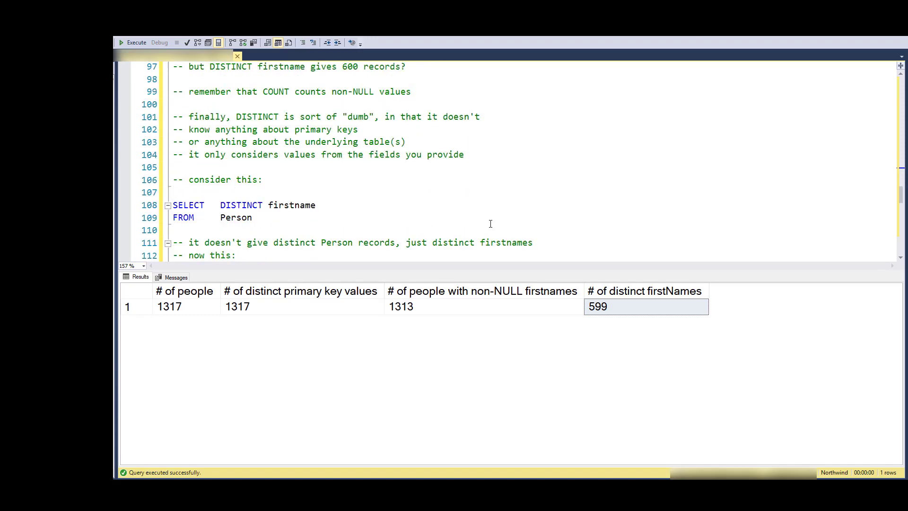
scroll(down, 3)
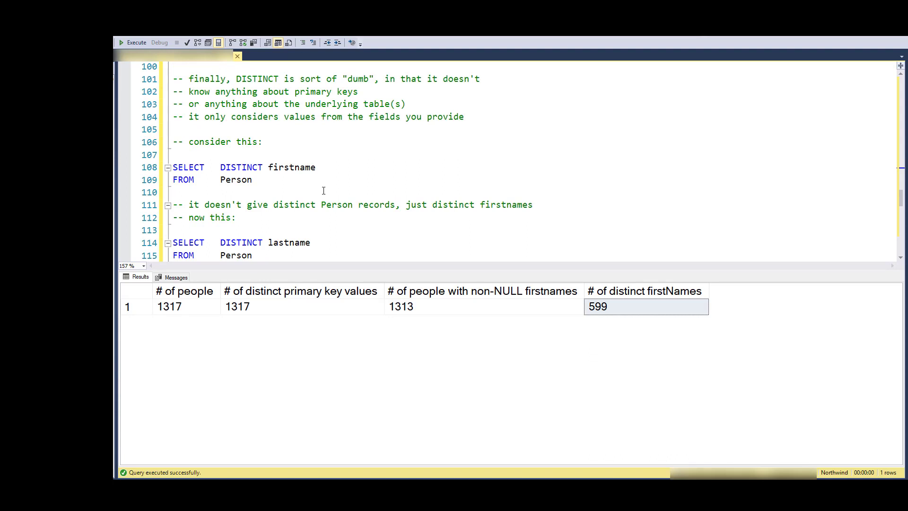
mouse_move(280, 159)
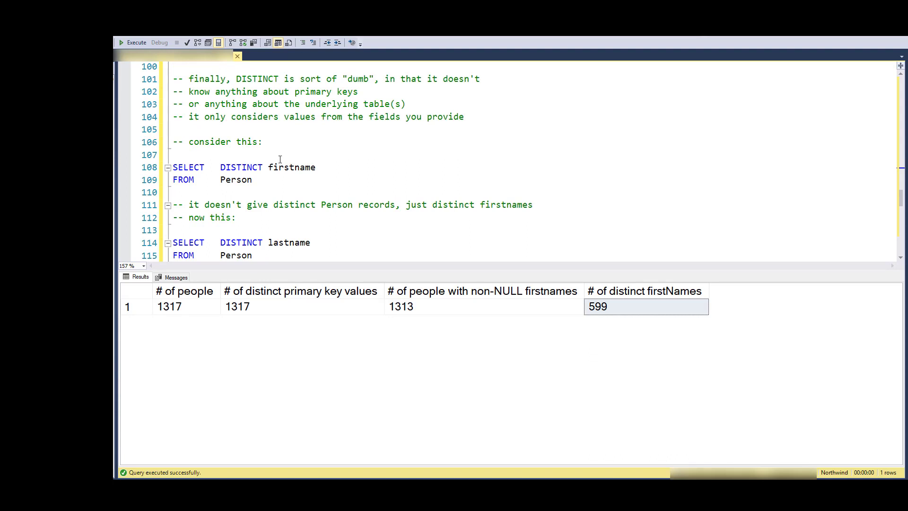
mouse_move(274, 181)
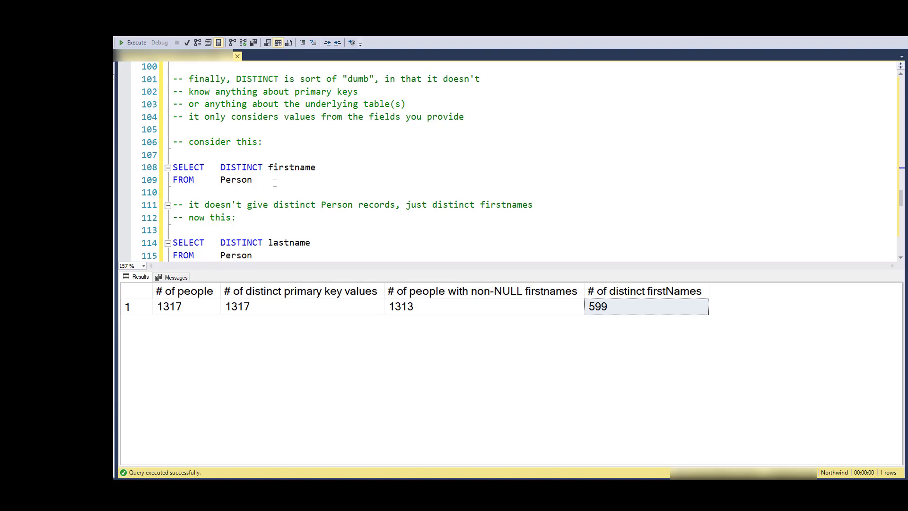
Run SELECT DISTINCT firstname, then SELECT DISTINCT lastname, yielding 1021 last names.
drag(174, 167, 252, 179)
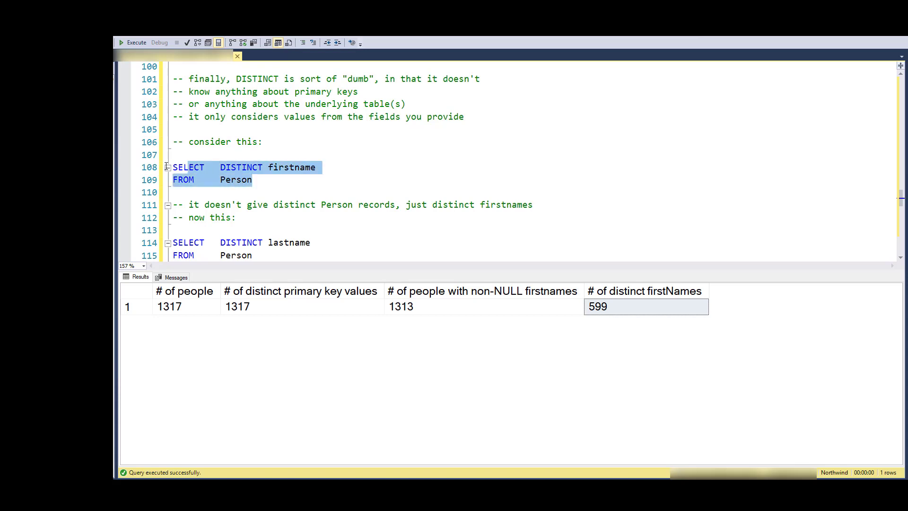
click(134, 42)
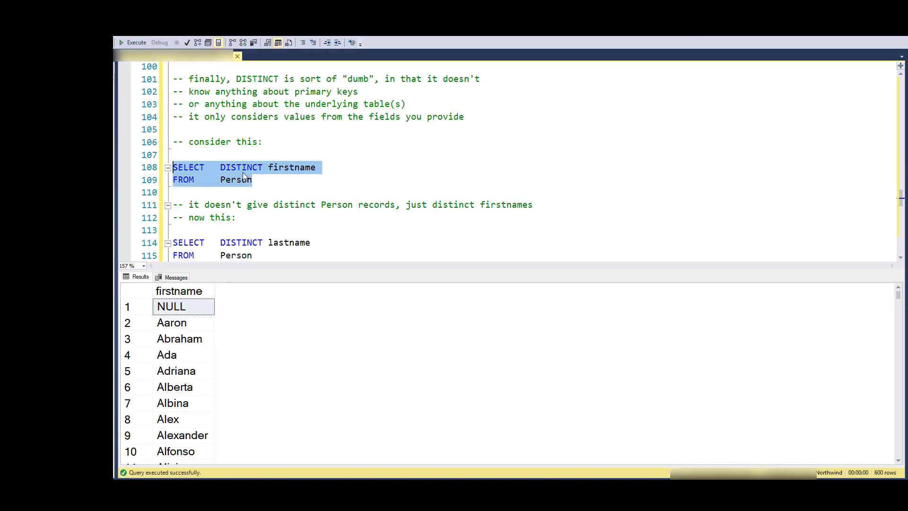
mouse_move(254, 174)
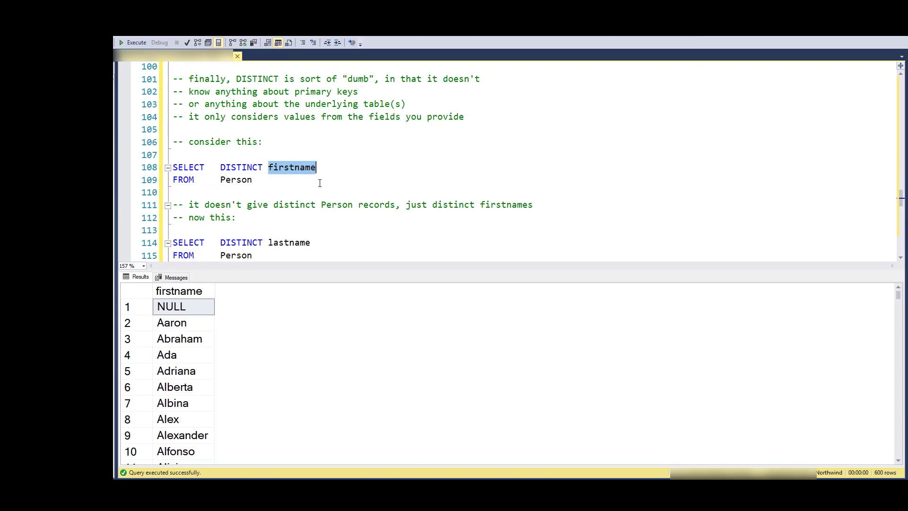
scroll(down, 3)
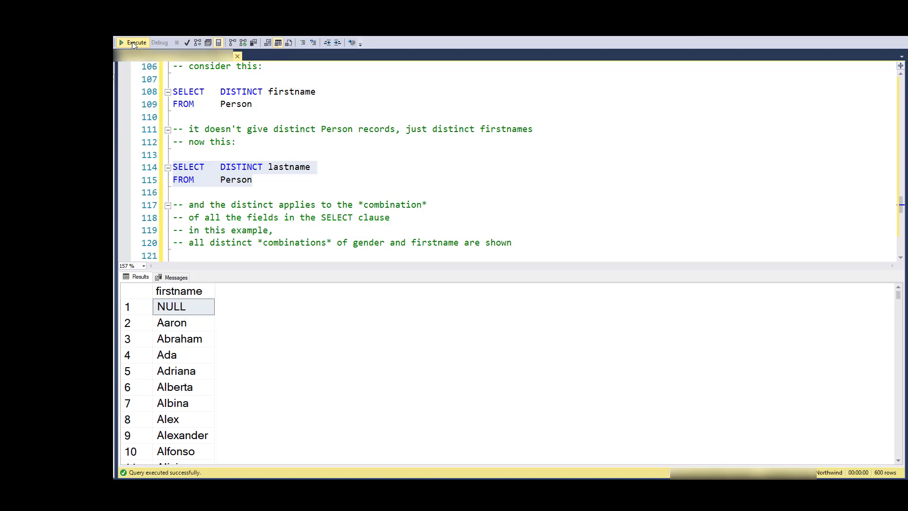
click(133, 42)
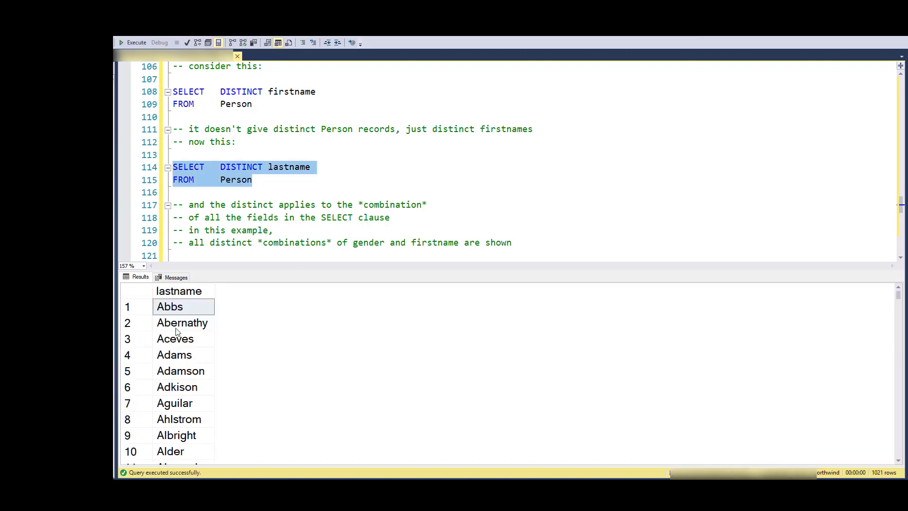
mouse_move(896, 474)
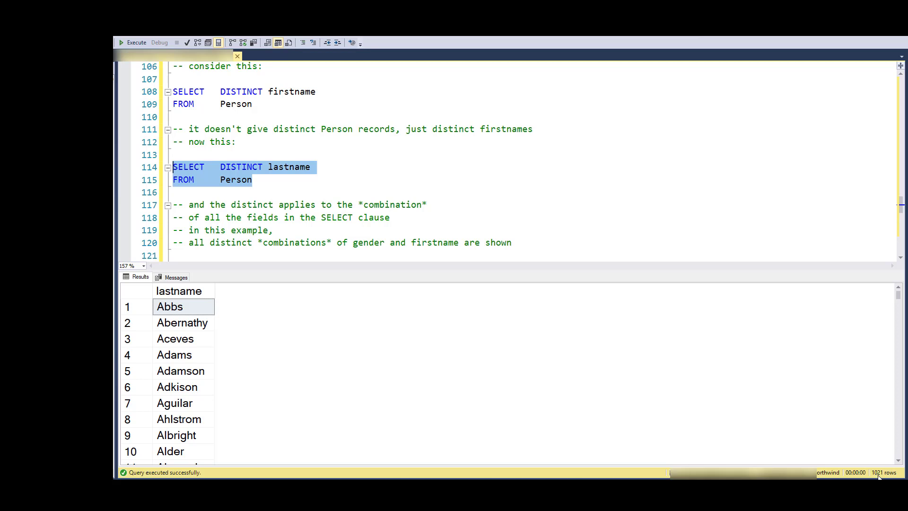
mouse_move(375, 204)
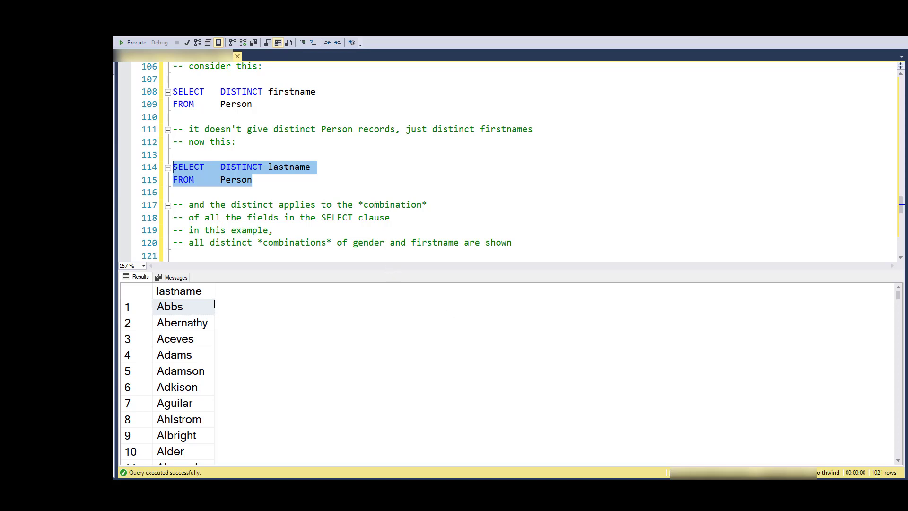
mouse_move(247, 147)
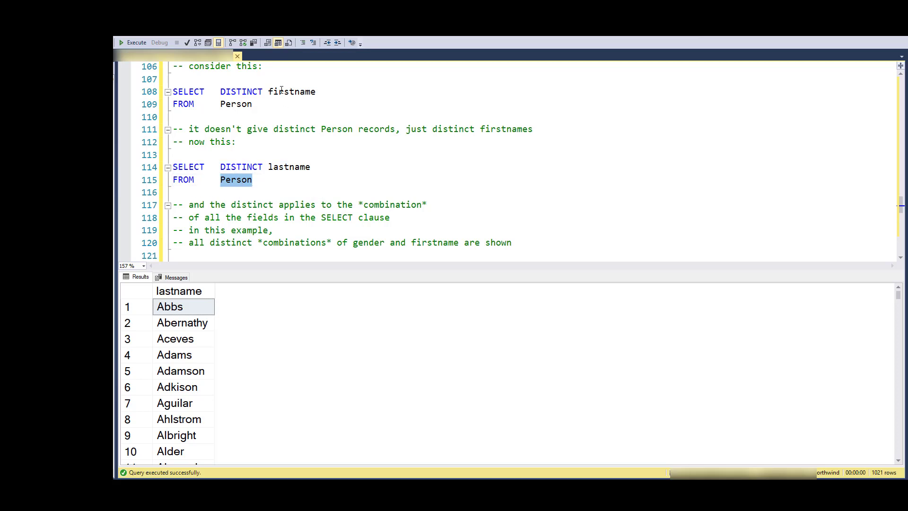
double_click(291, 91)
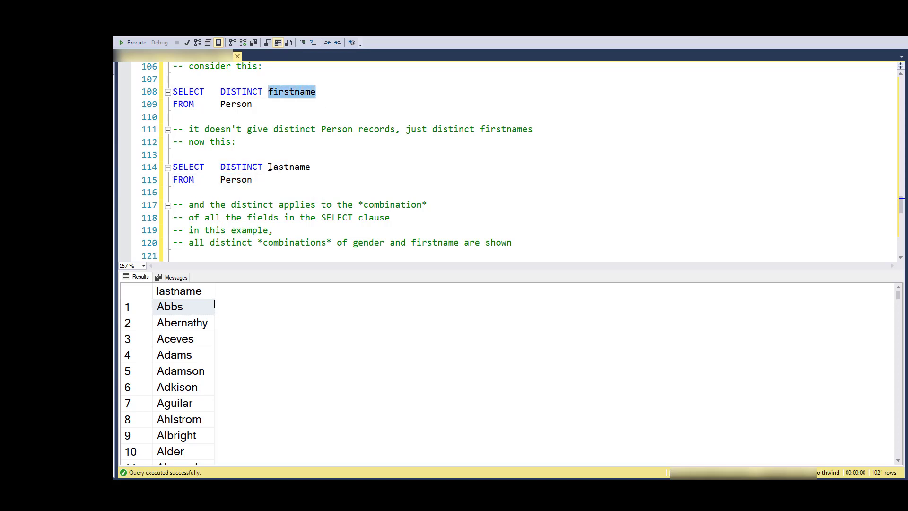
double_click(289, 167)
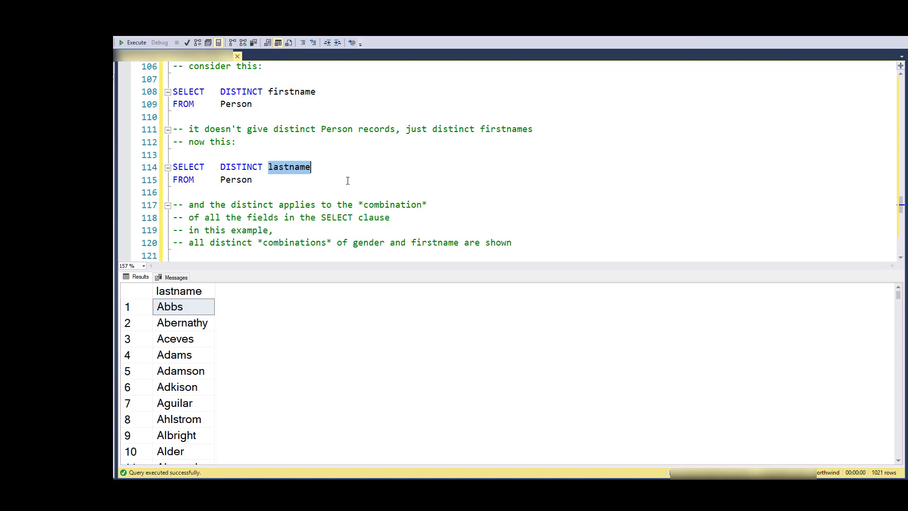
scroll(down, 3)
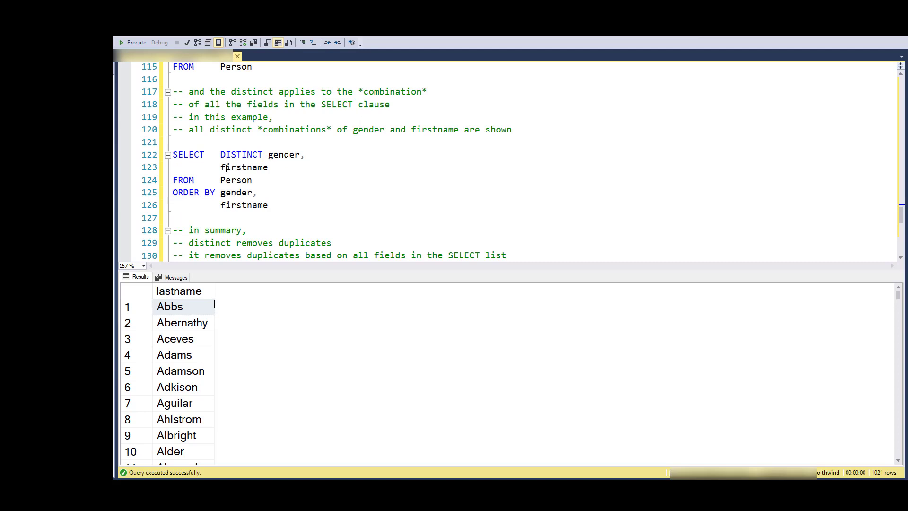
Run SELECT DISTINCT gender, firstname FROM Person, returning 612 combinations.
drag(172, 154, 268, 205)
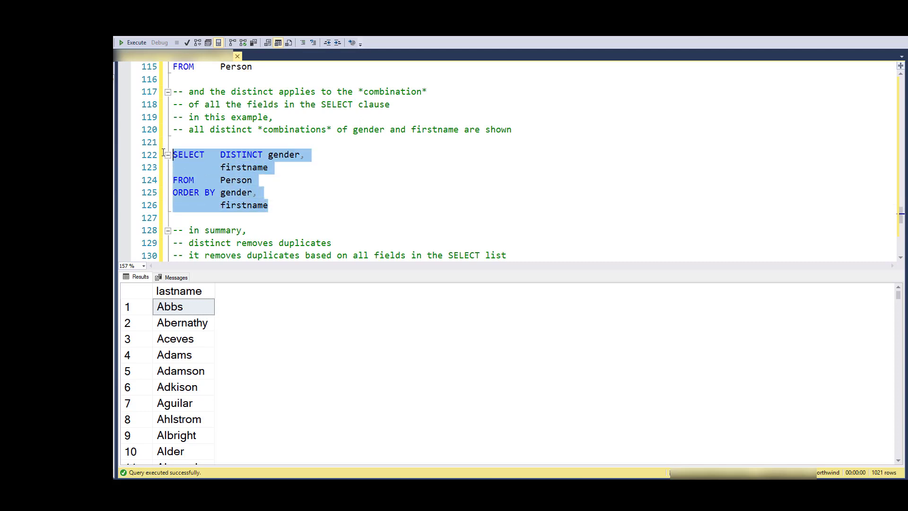
click(136, 41)
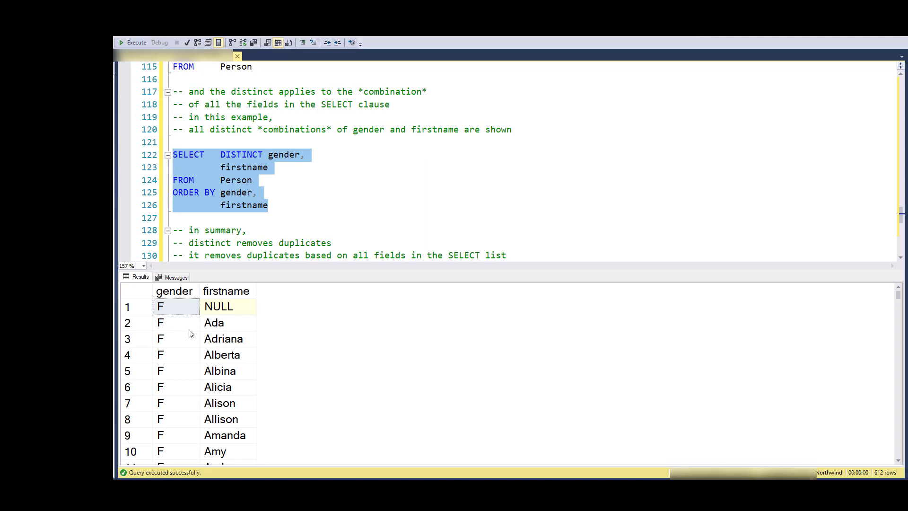
mouse_move(186, 306)
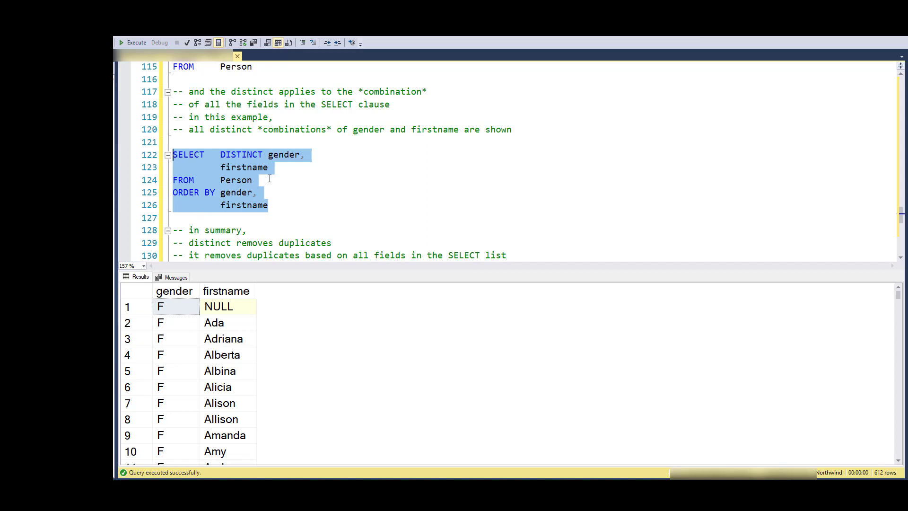
mouse_move(273, 158)
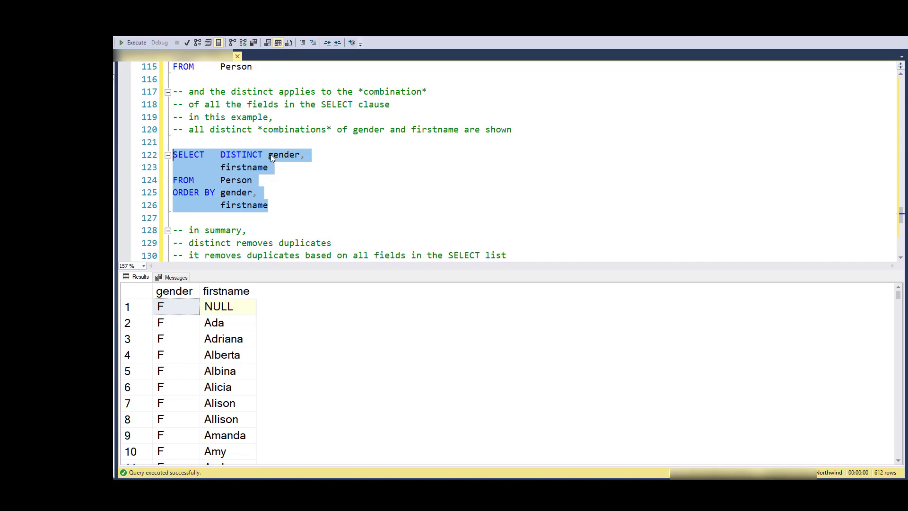
mouse_move(242, 309)
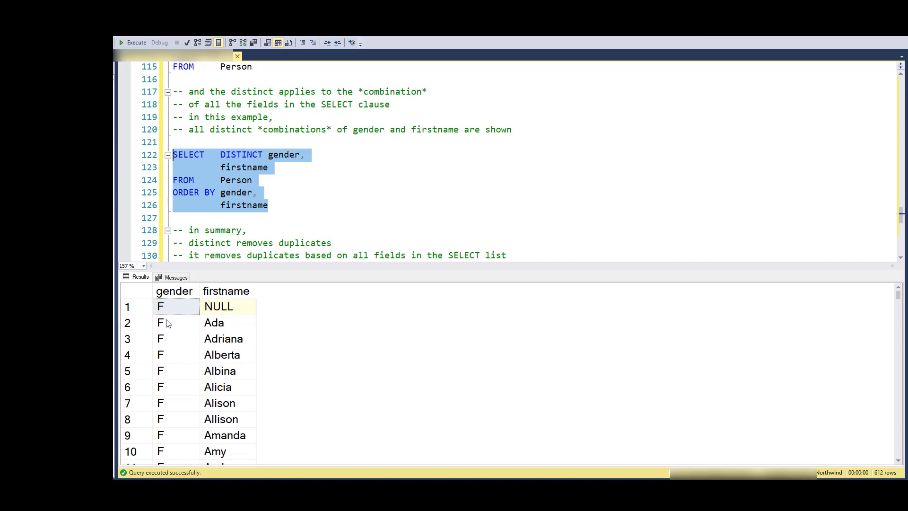
mouse_move(228, 322)
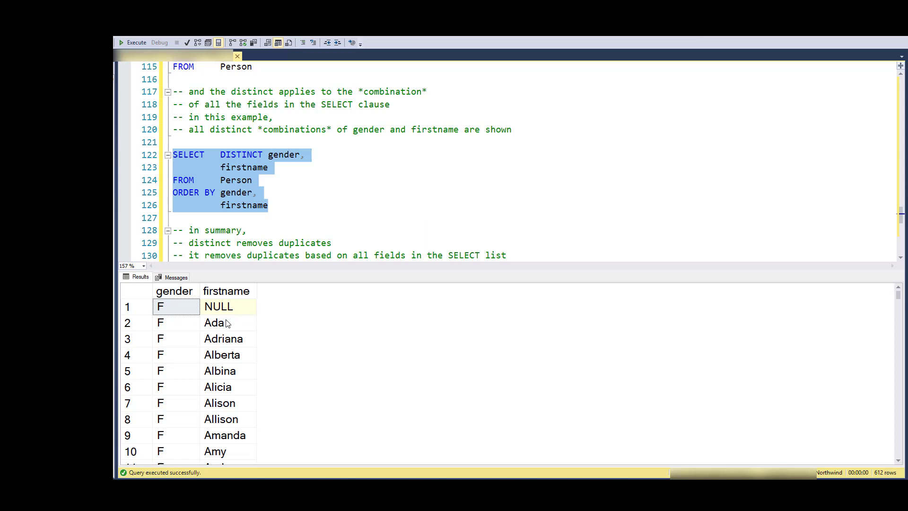
mouse_move(301, 167)
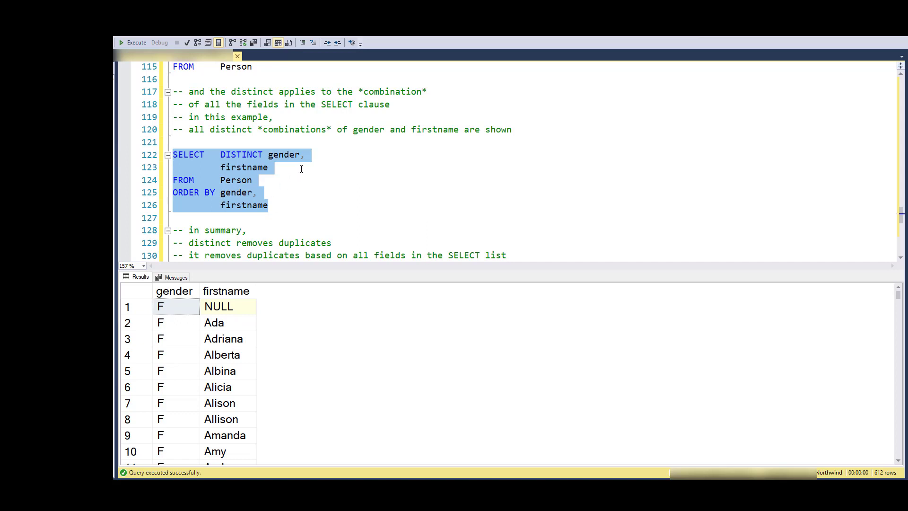
mouse_move(308, 171)
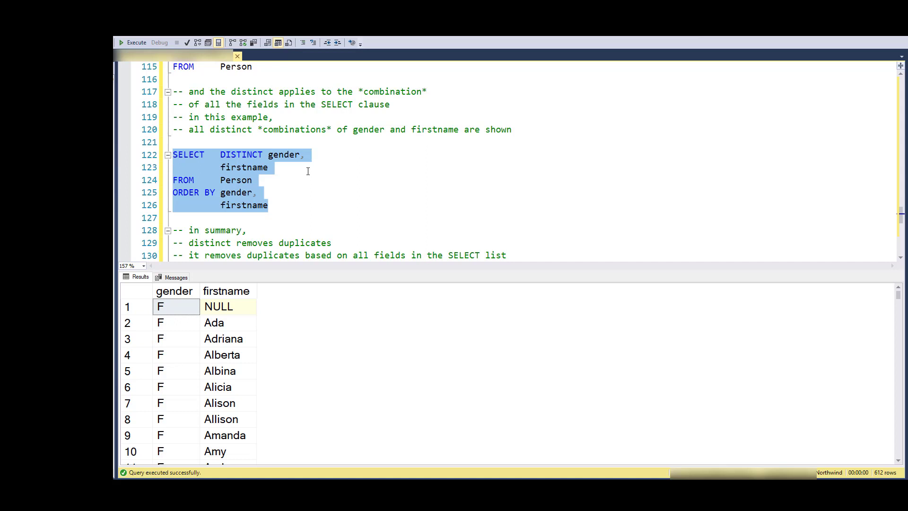
mouse_move(320, 191)
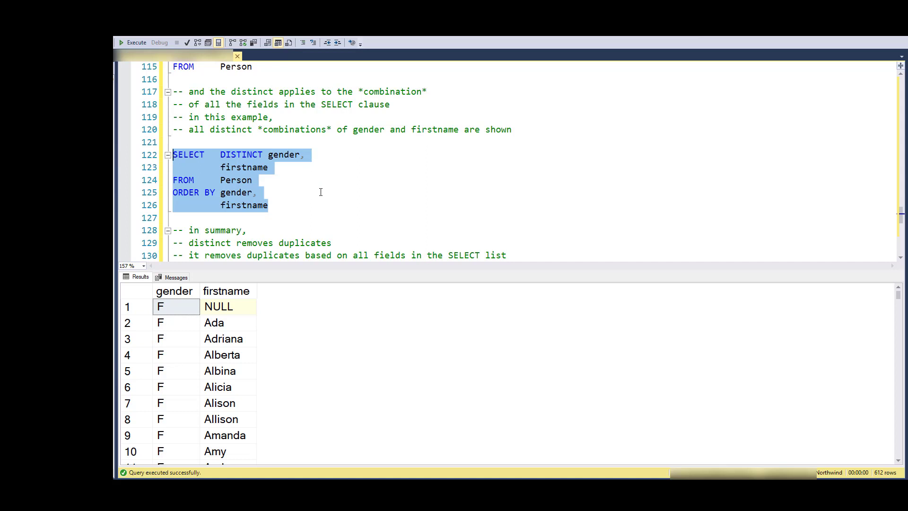
mouse_move(371, 206)
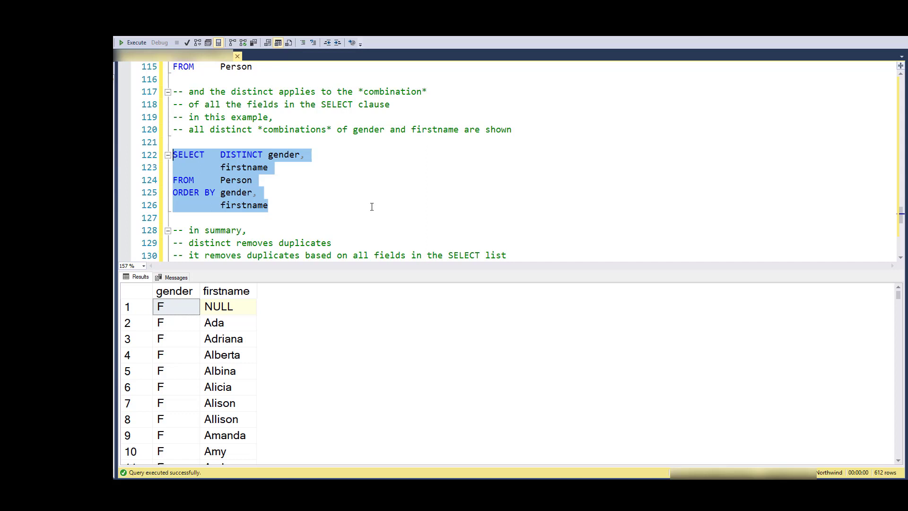
mouse_move(388, 204)
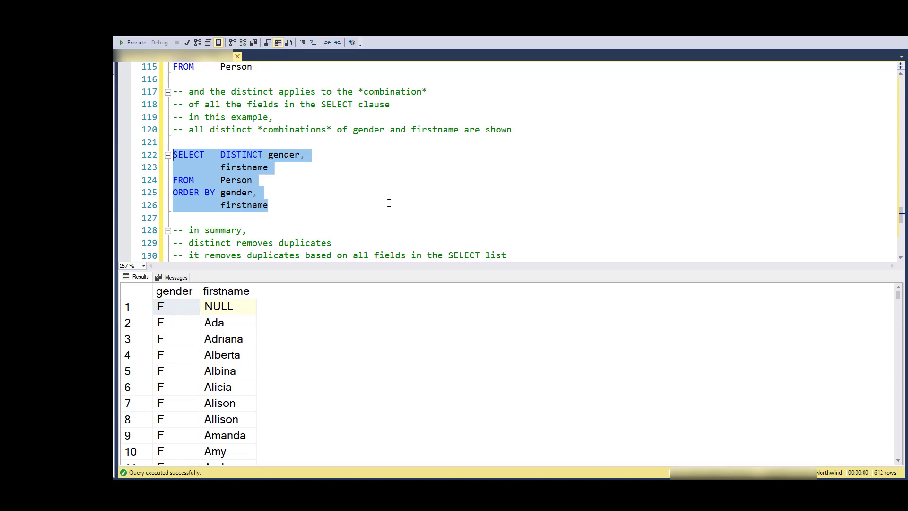
mouse_move(380, 202)
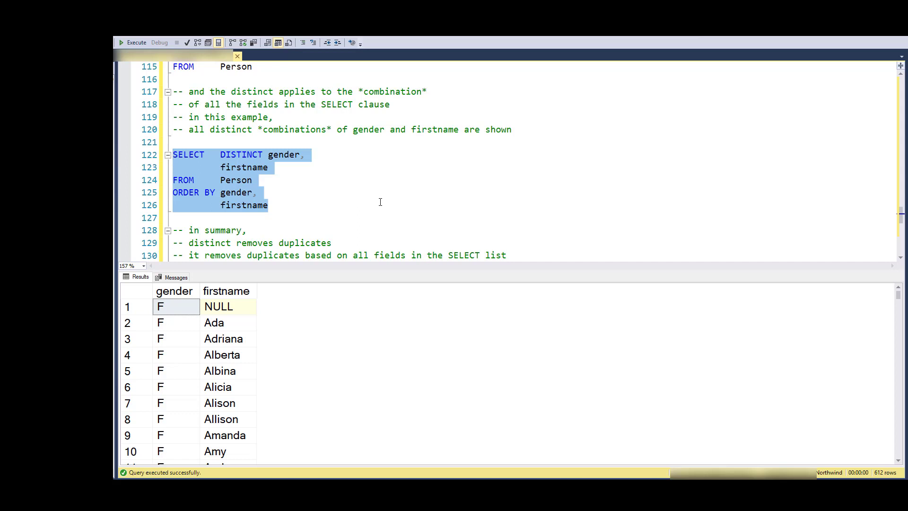
mouse_move(389, 201)
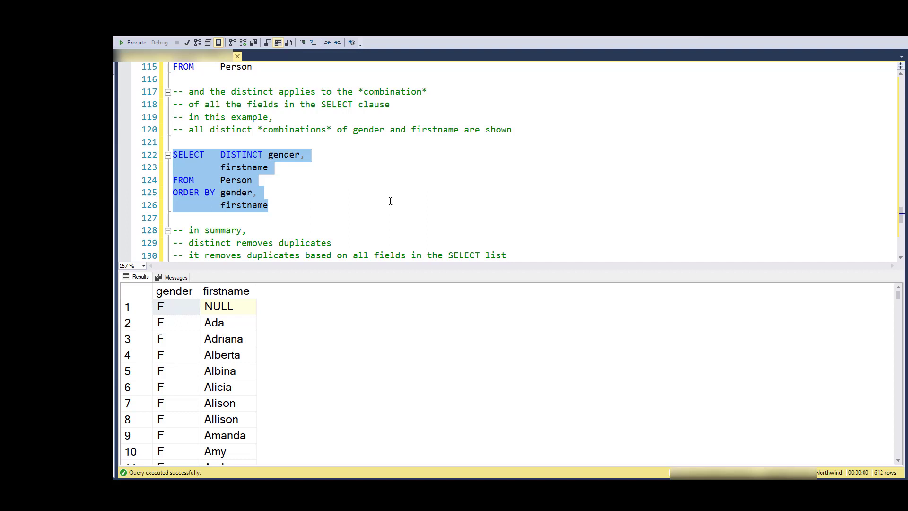
click(545, 204)
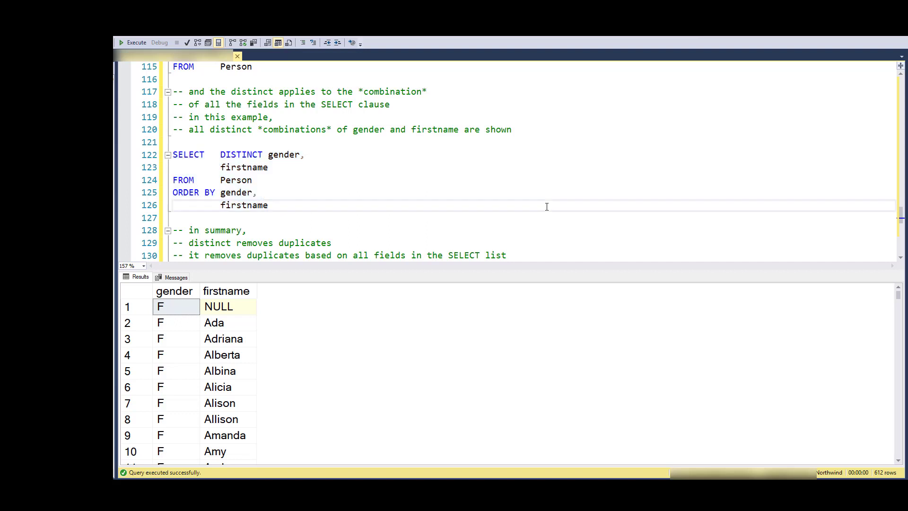
scroll(down, 3)
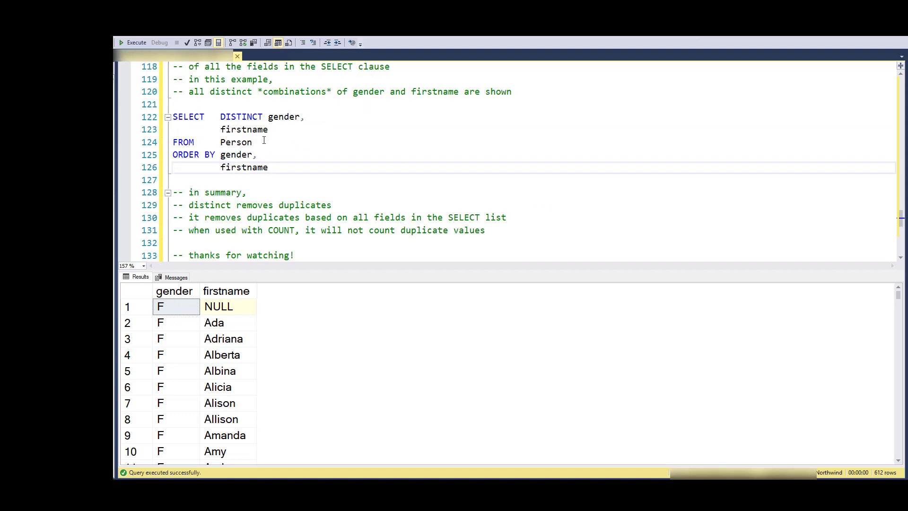
click(268, 116)
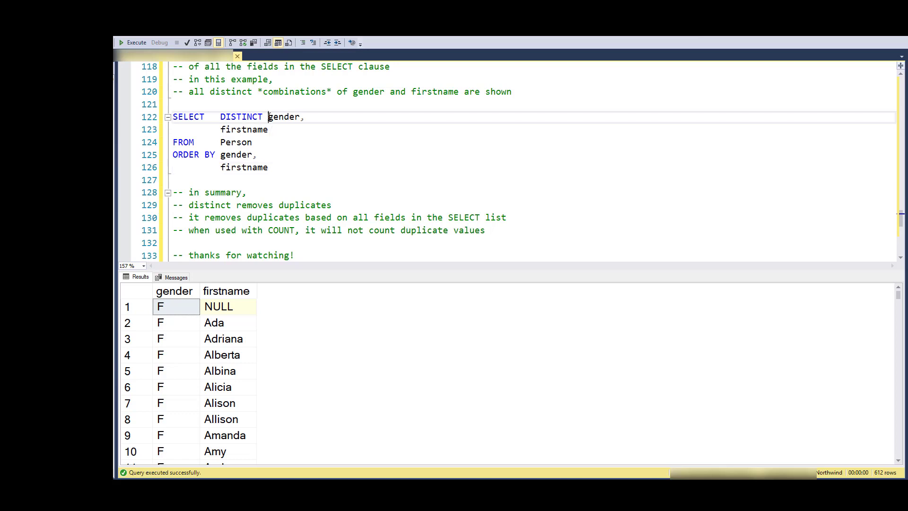
drag(268, 116, 268, 129)
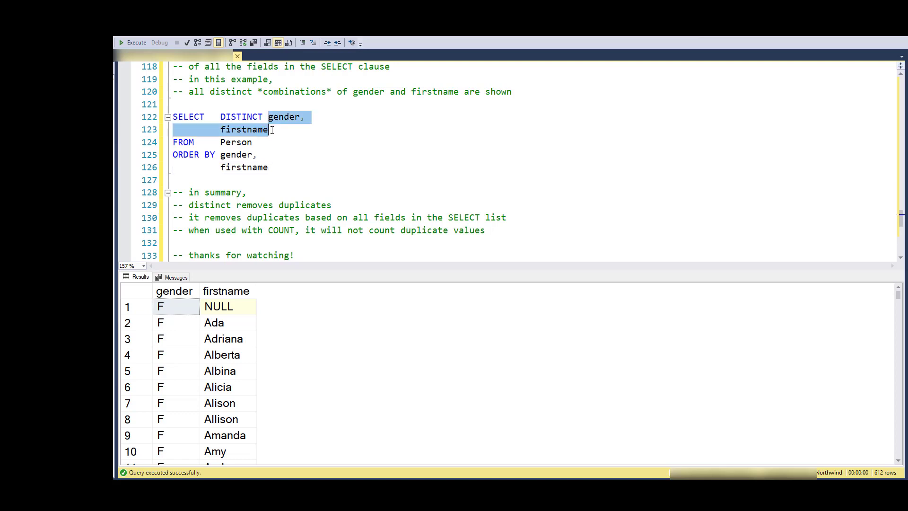
mouse_move(258, 129)
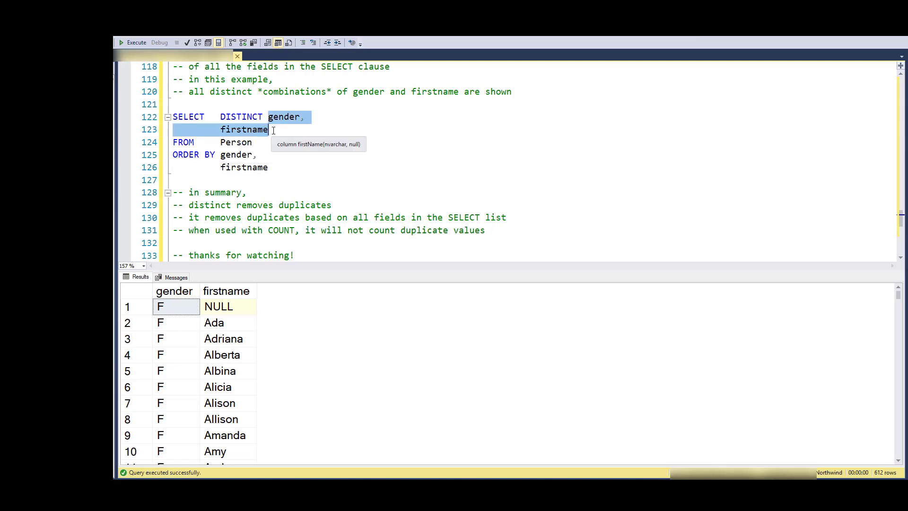
mouse_move(337, 151)
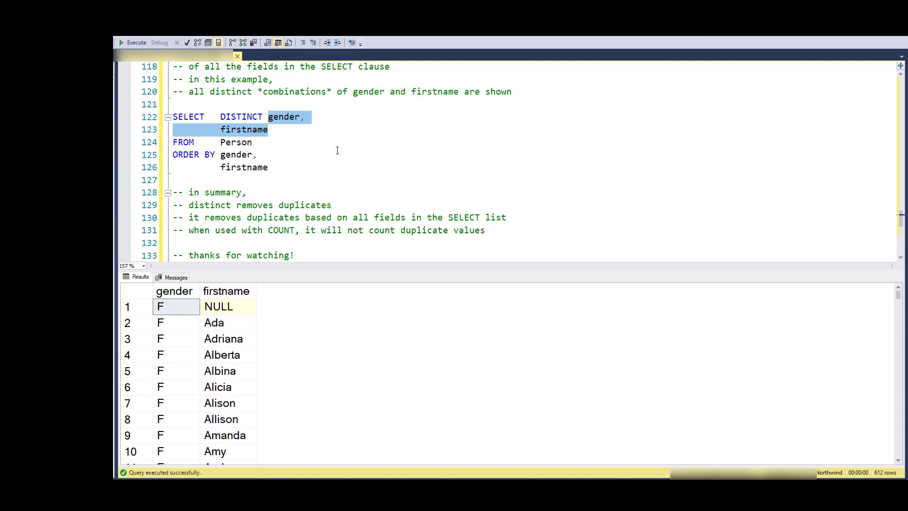
mouse_move(333, 164)
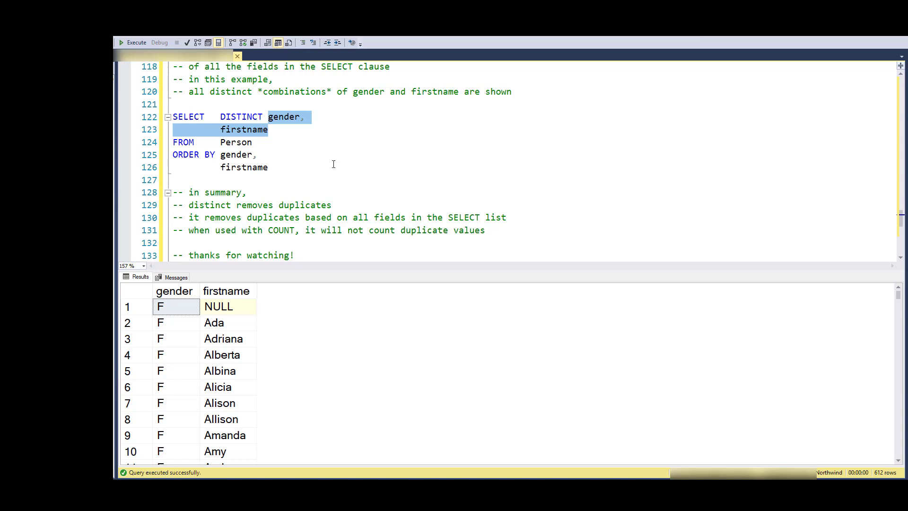
double_click(210, 204)
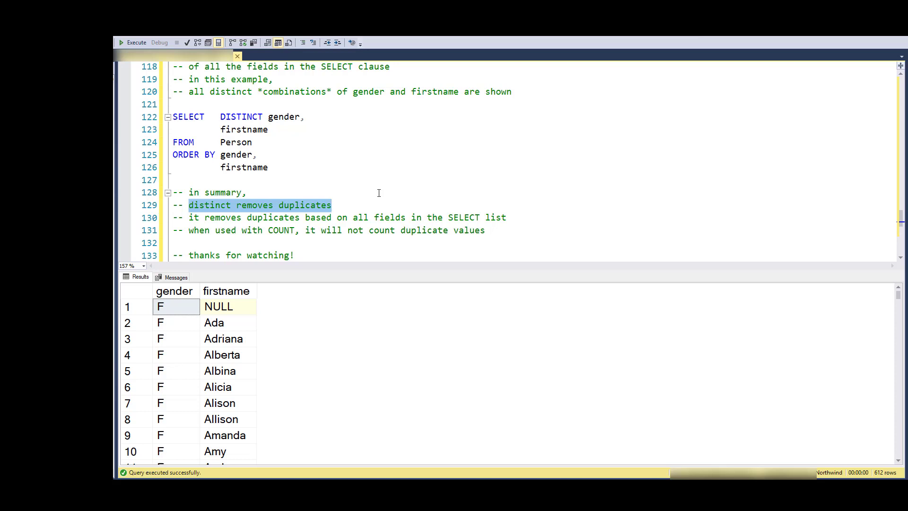
mouse_move(338, 224)
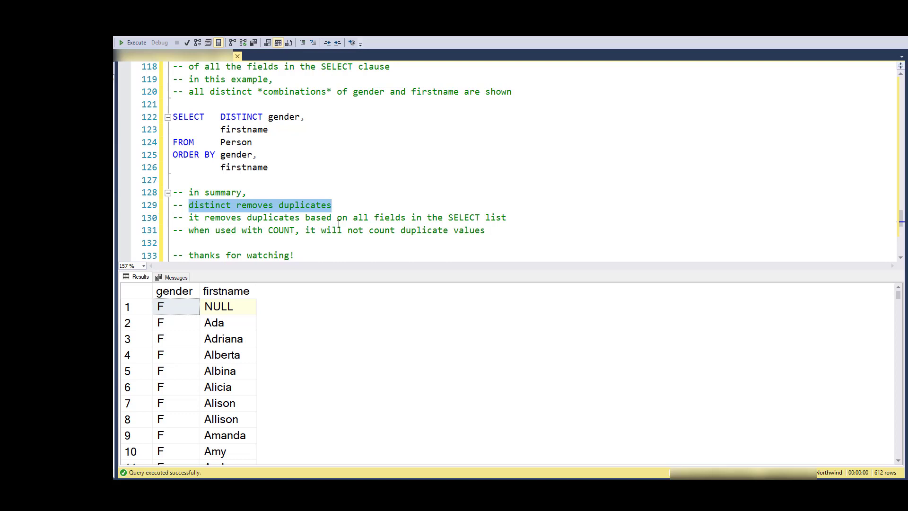
mouse_move(340, 224)
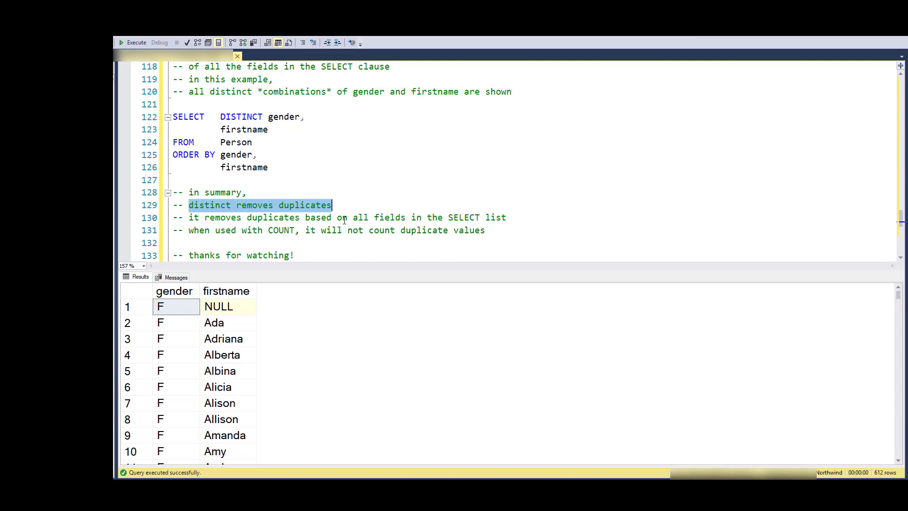
click(269, 117)
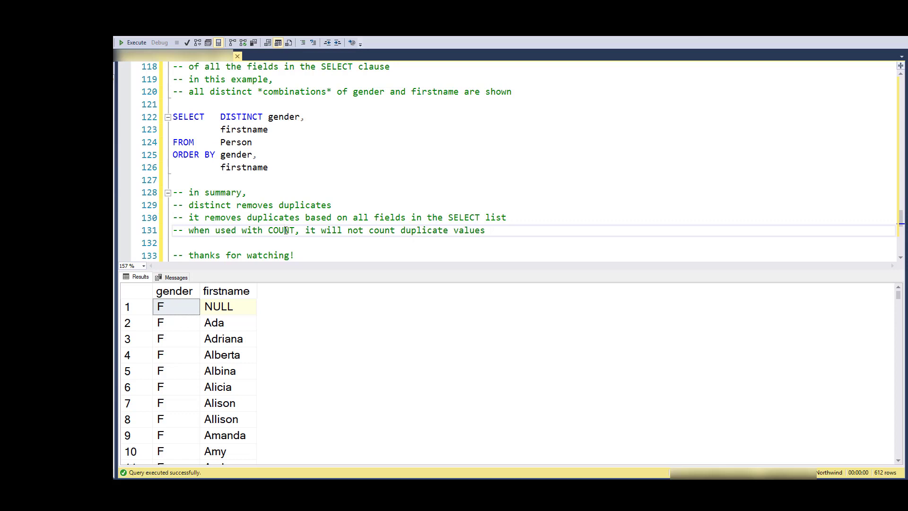
double_click(281, 230)
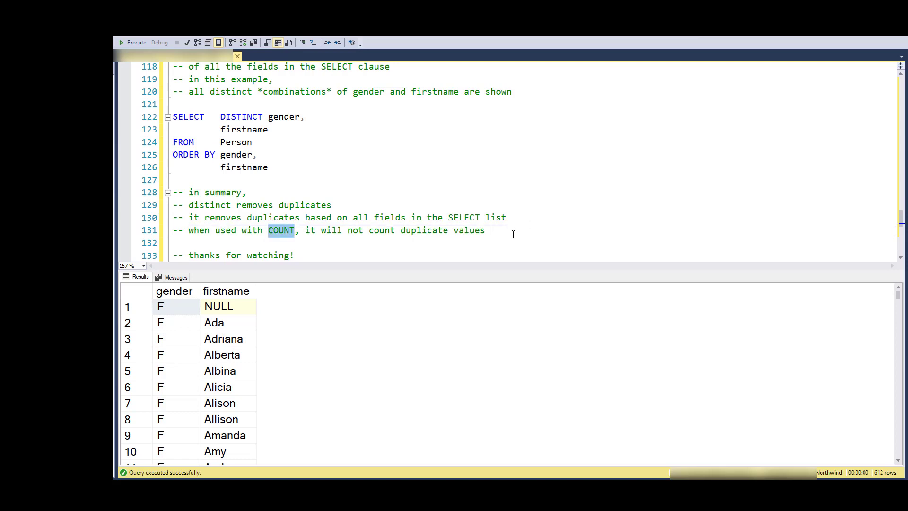
scroll(down, 3)
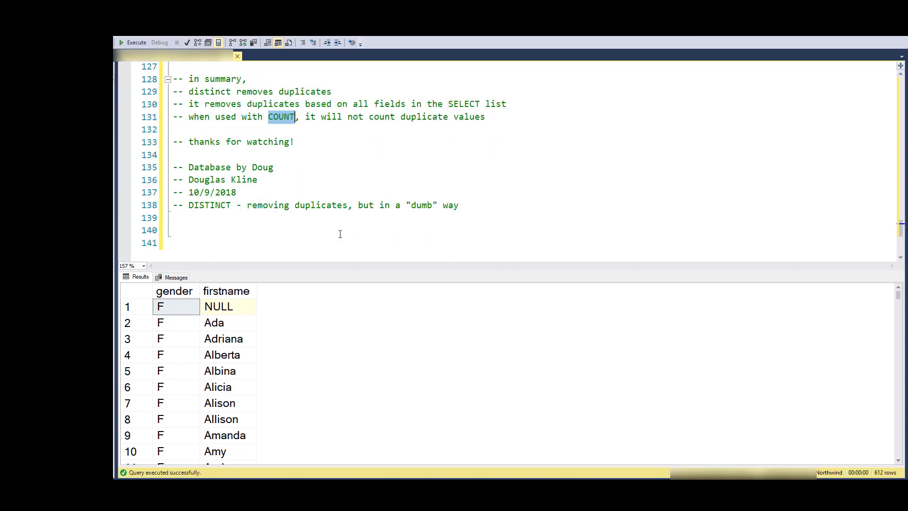